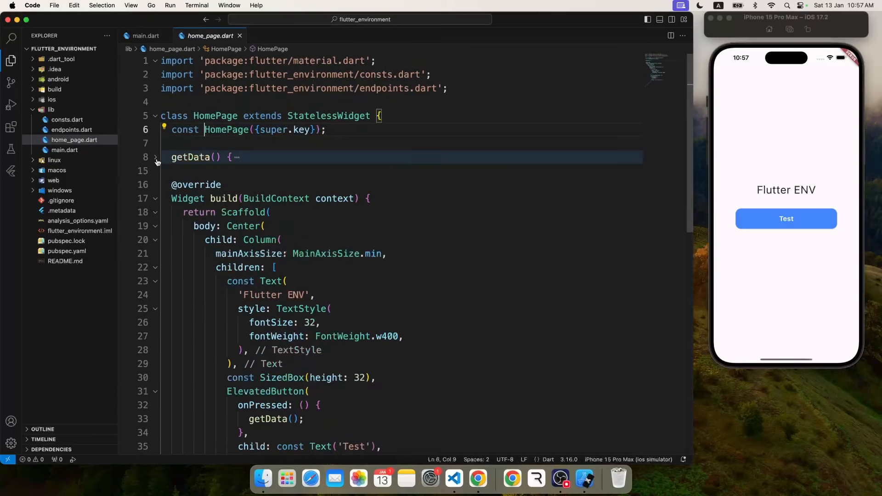
Unfold getData and look at the header built from Consts.apiKey.
scroll("down", 3)
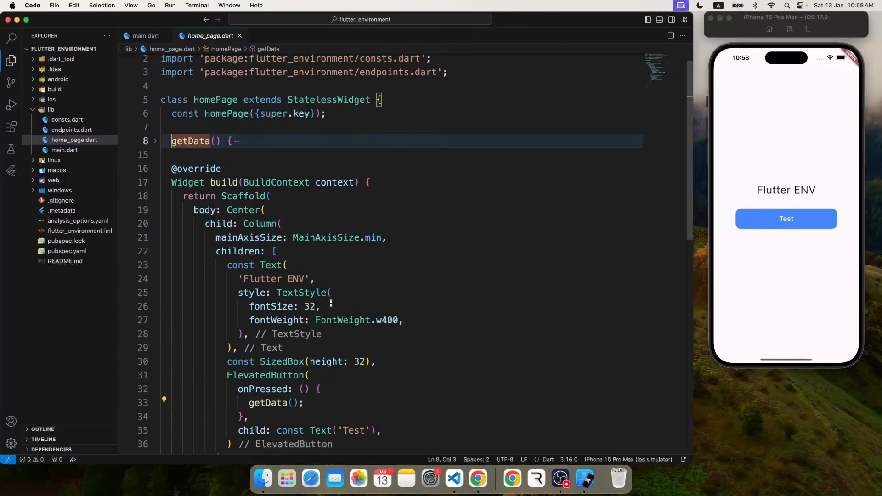
left_click(154, 141)
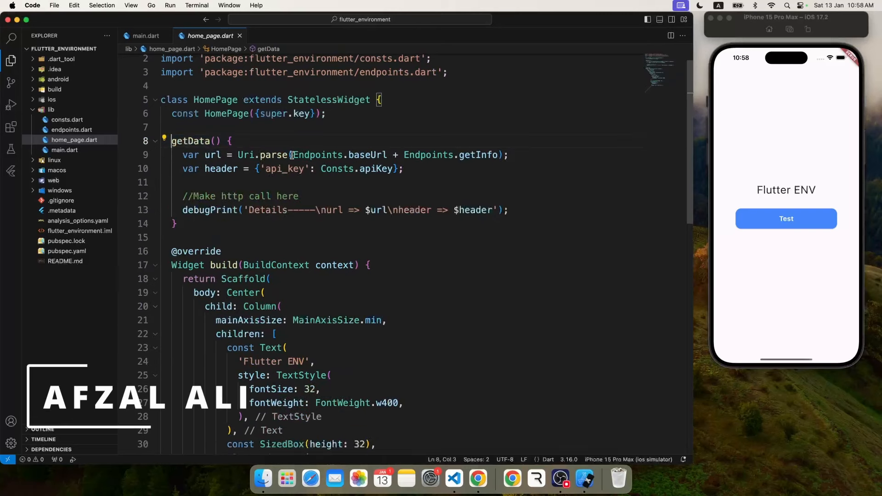
left_click(445, 169)
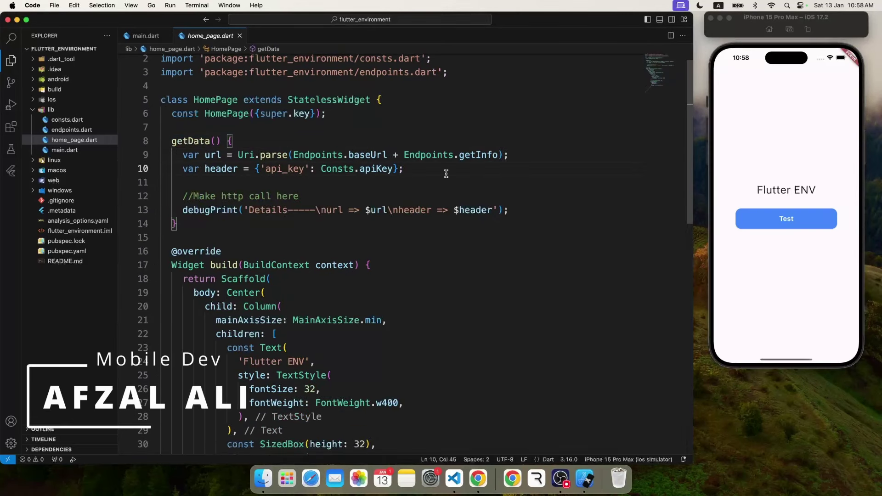
mouse_move(385, 155)
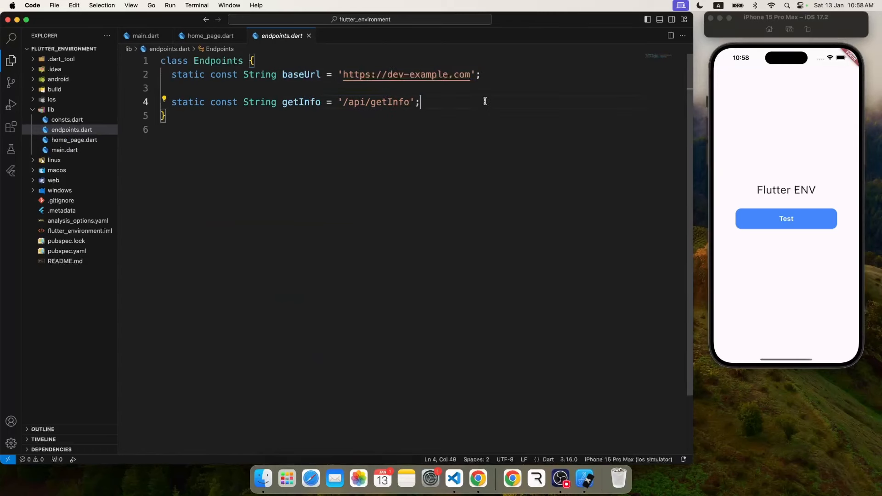
Inspect the Consts.apiKey definition and return to home_page.dart for the debug run.
left_click(210, 36)
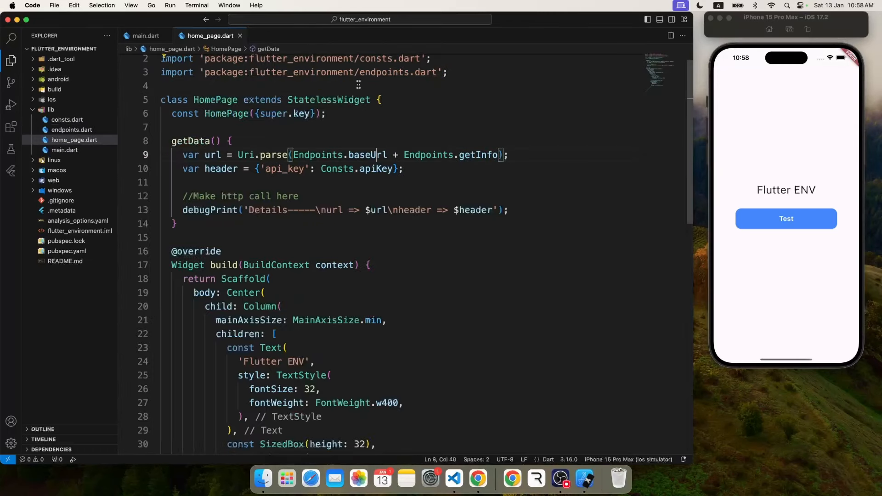
left_click(67, 120)
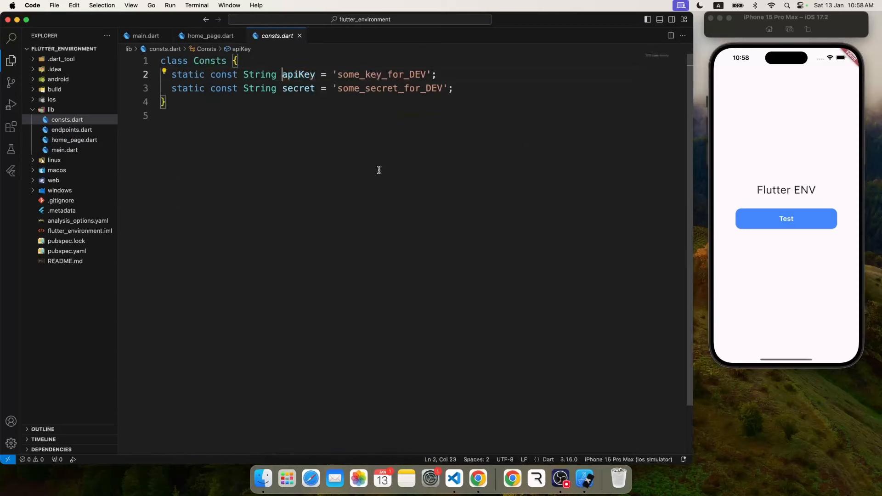
left_click(210, 36)
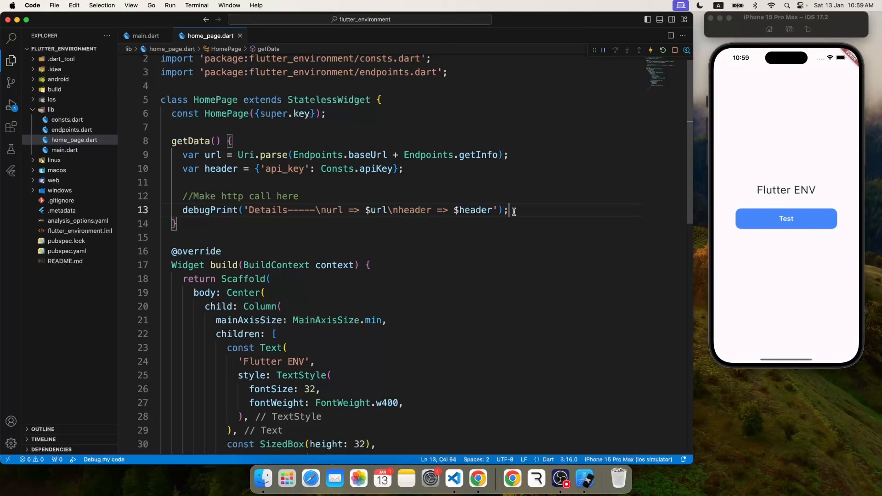
left_click(219, 332)
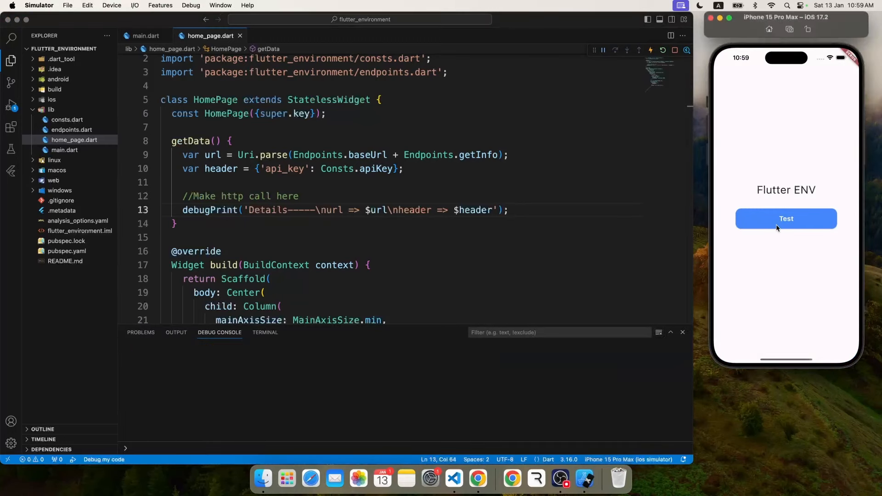
left_click(786, 219)
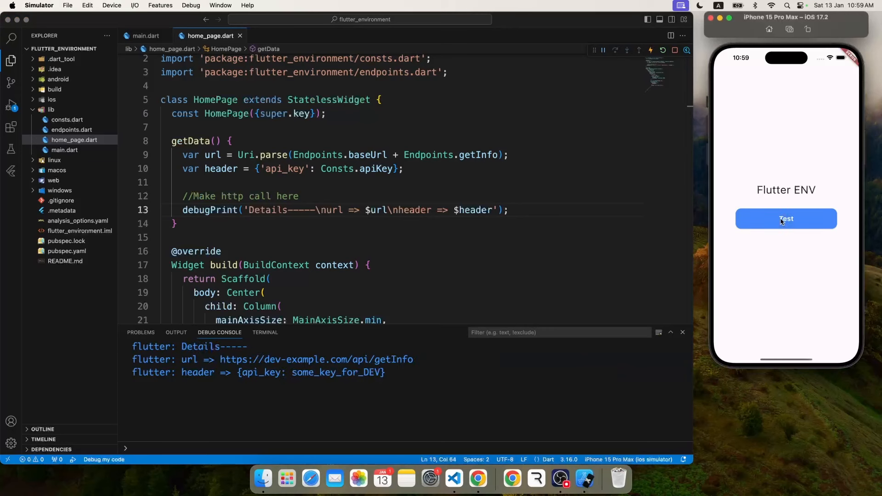
mouse_move(236, 219)
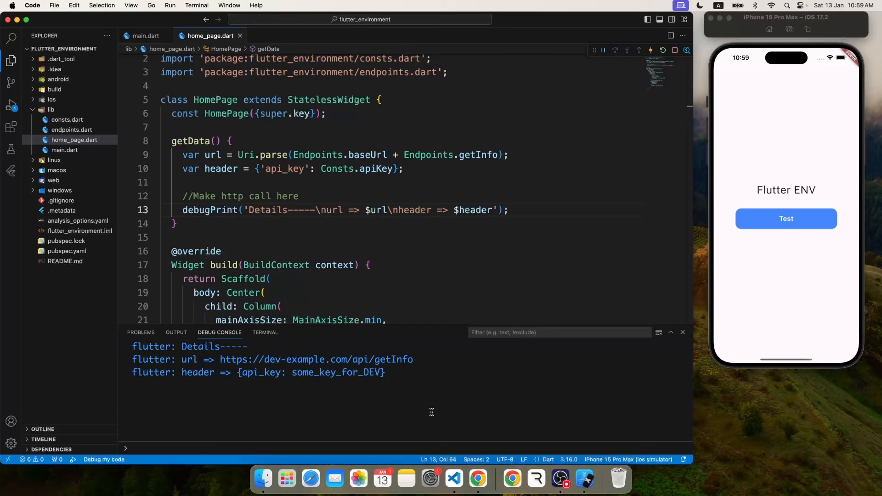
Switch endpoints.dart and consts.dart to production values and rerun Test to log them.
left_click(366, 154)
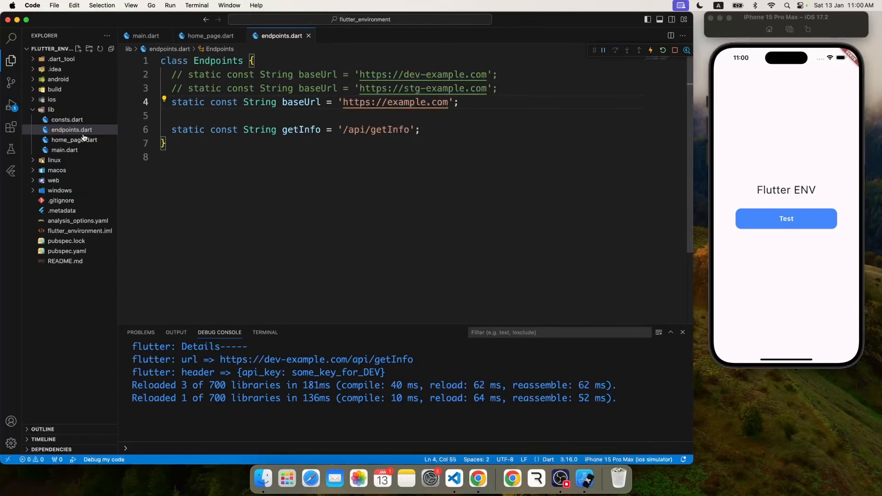
left_click(67, 120)
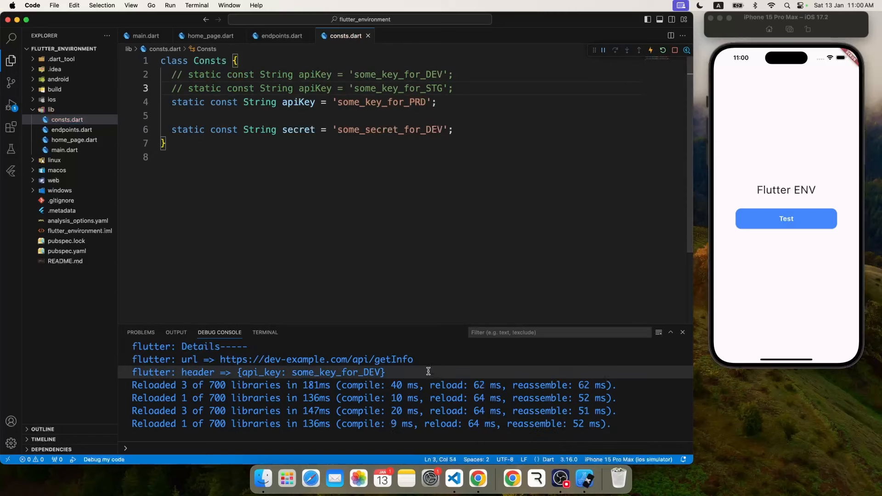
left_click(209, 35)
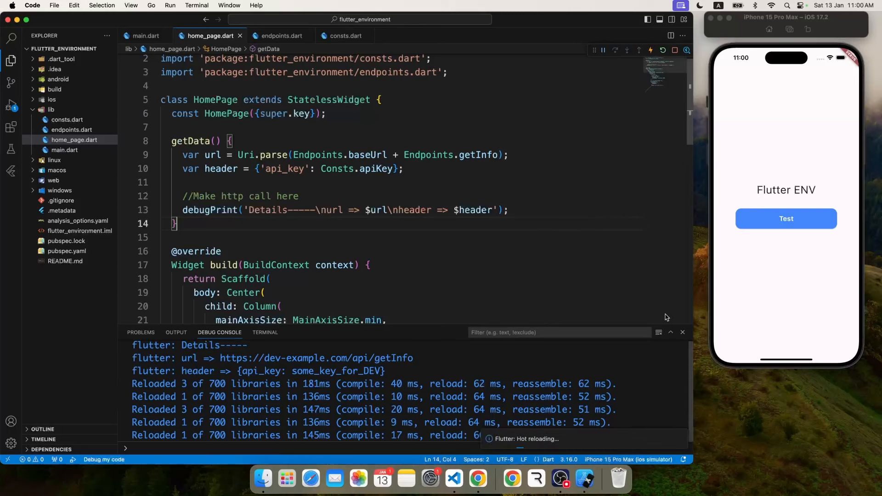
left_click(786, 219)
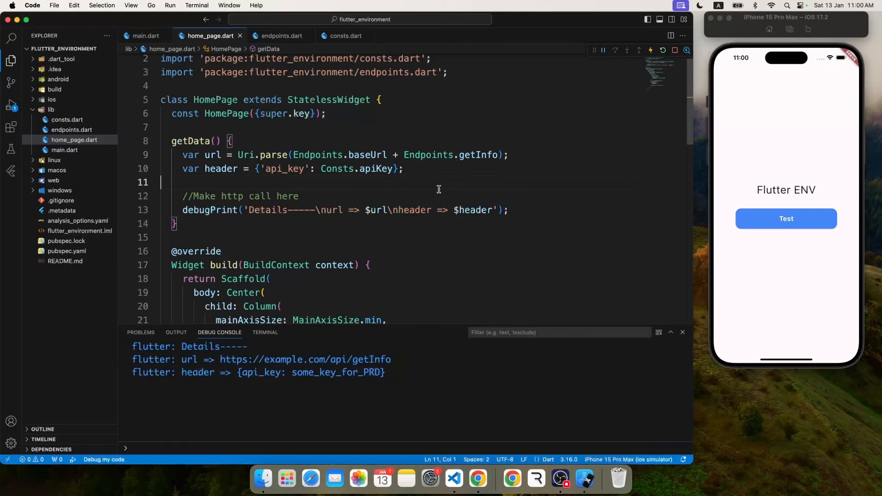
Review the production apiKey, the secret still set for DEV, and the endpoints file.
left_click(344, 36)
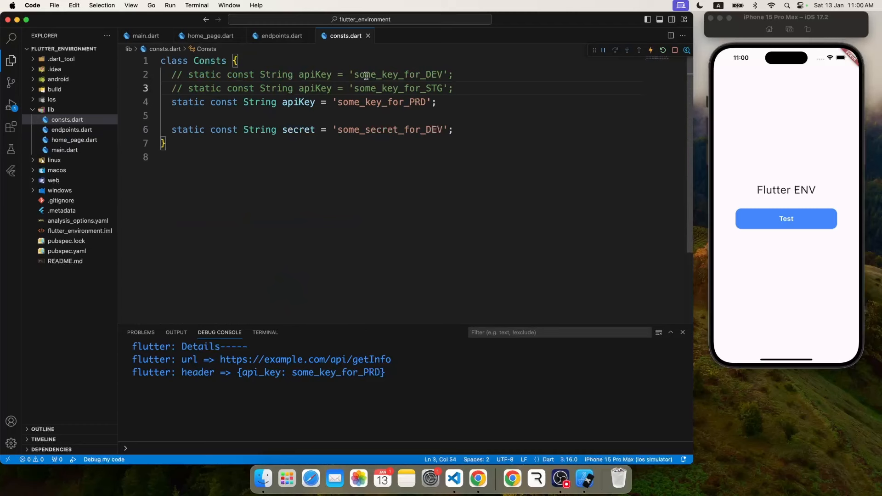
left_click(439, 102)
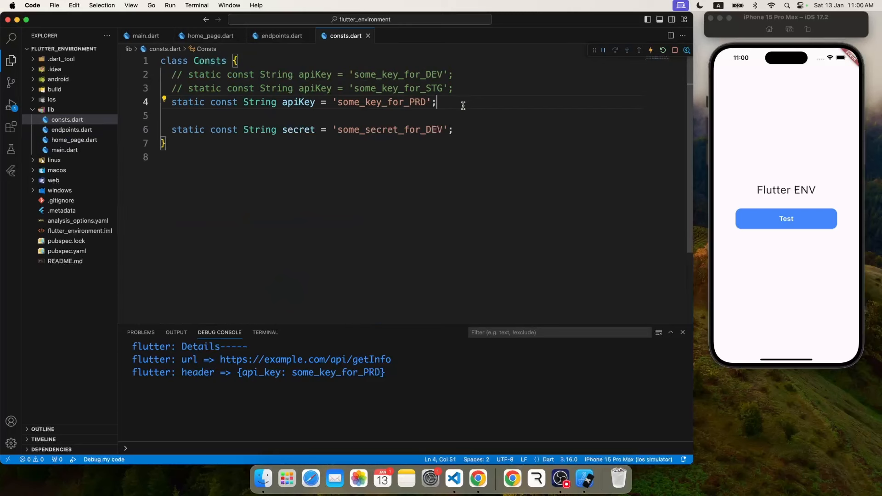
left_click(447, 129)
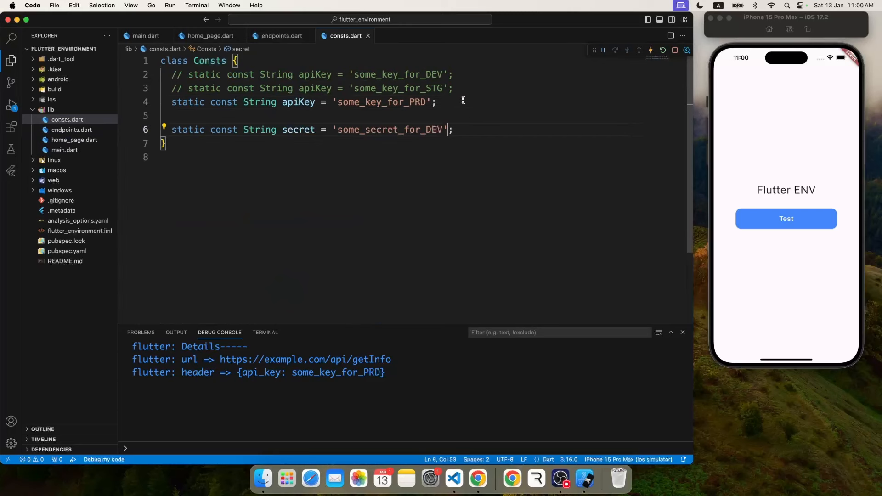
left_click(279, 36)
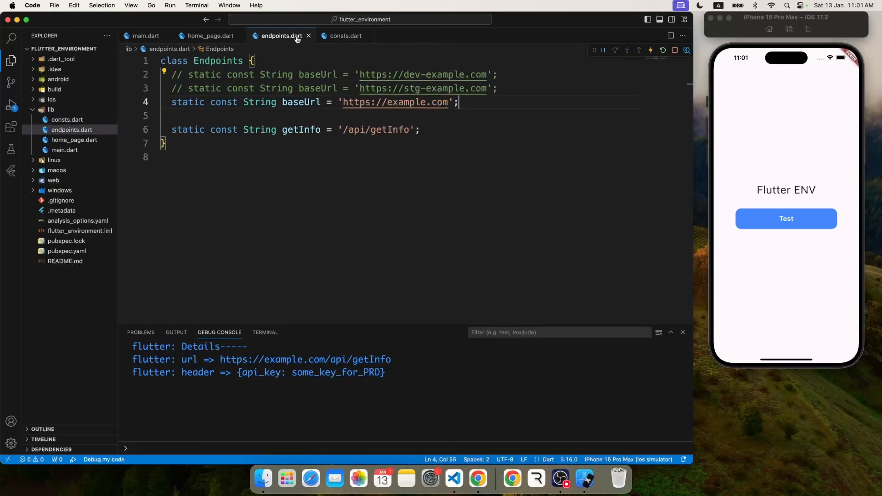
mouse_move(210, 35)
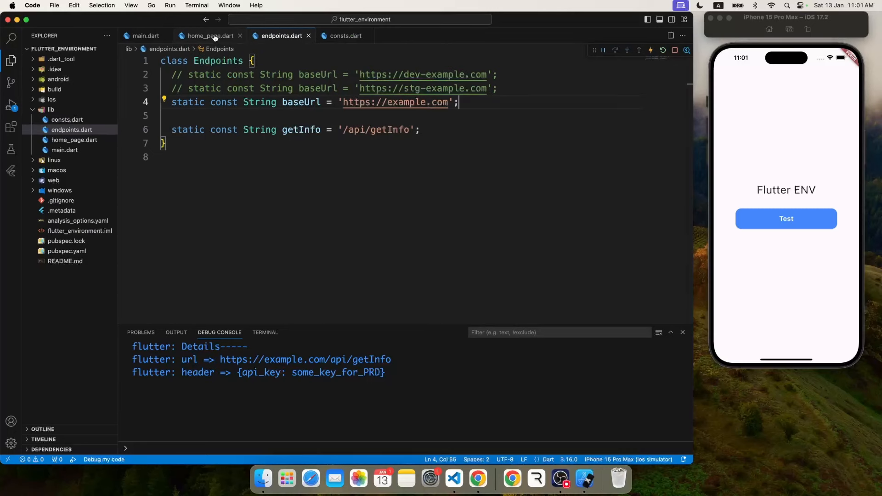
left_click(209, 36)
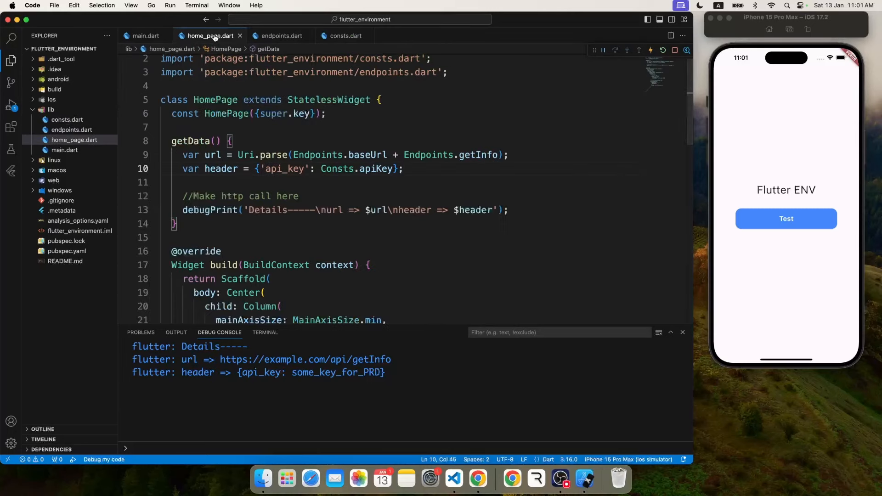
Create env/dev.json with a baseUrl entry pasted from endpoints.dart.
left_click(50, 109)
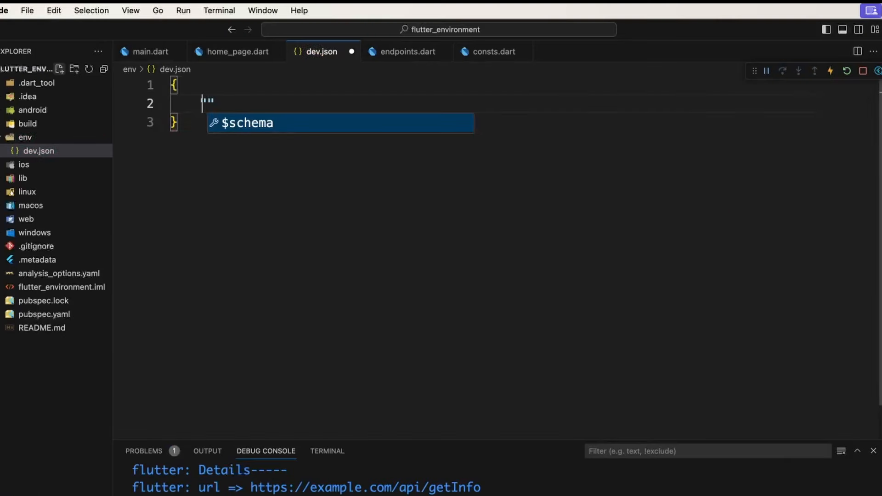
type("\"baseUrl\":")
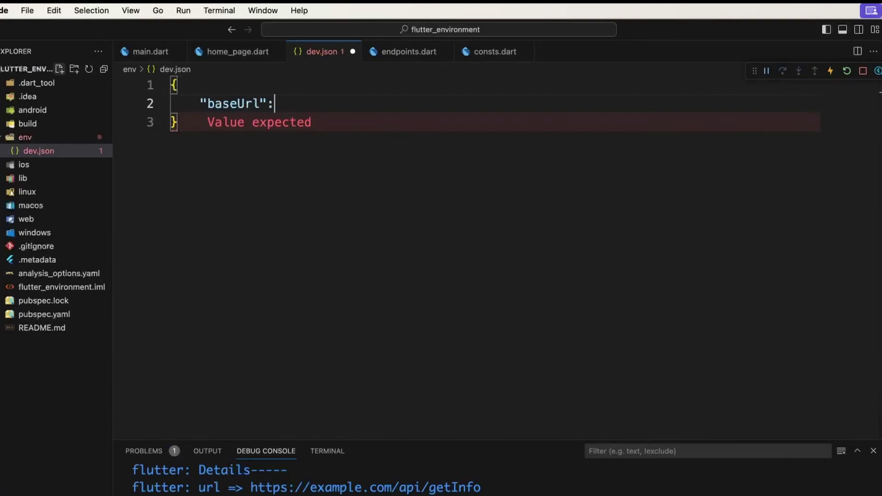
type("\"\"")
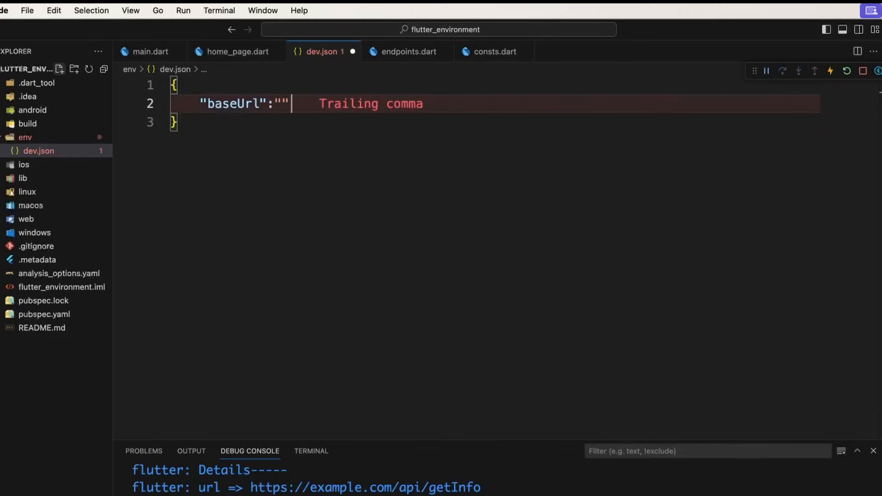
left_click(406, 51)
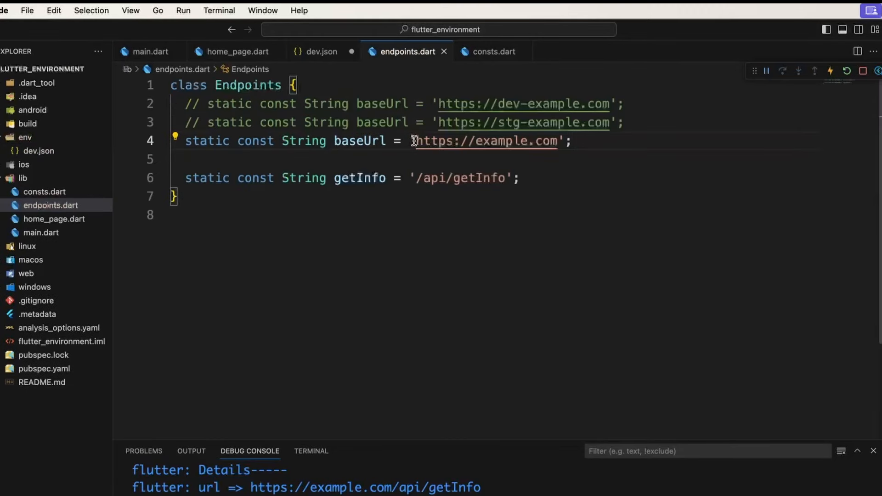
left_click(322, 52)
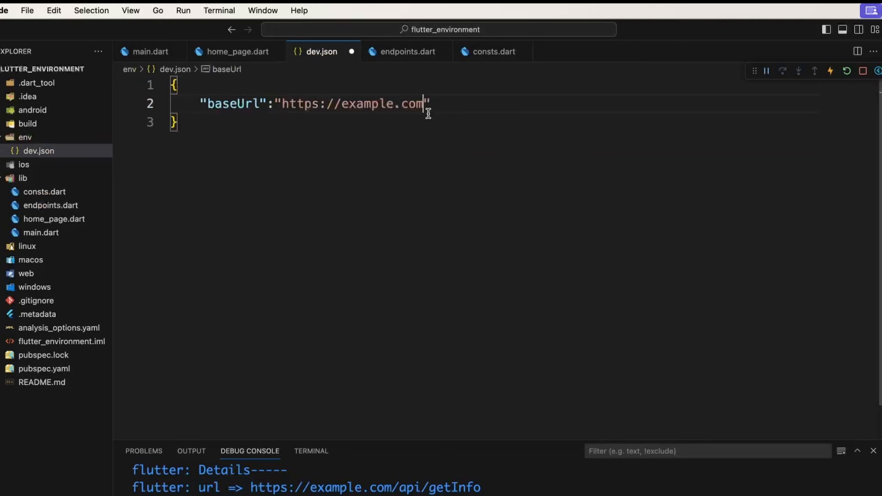
Add the apiKey and secret entries to dev.json using values from consts.dart.
type(",")
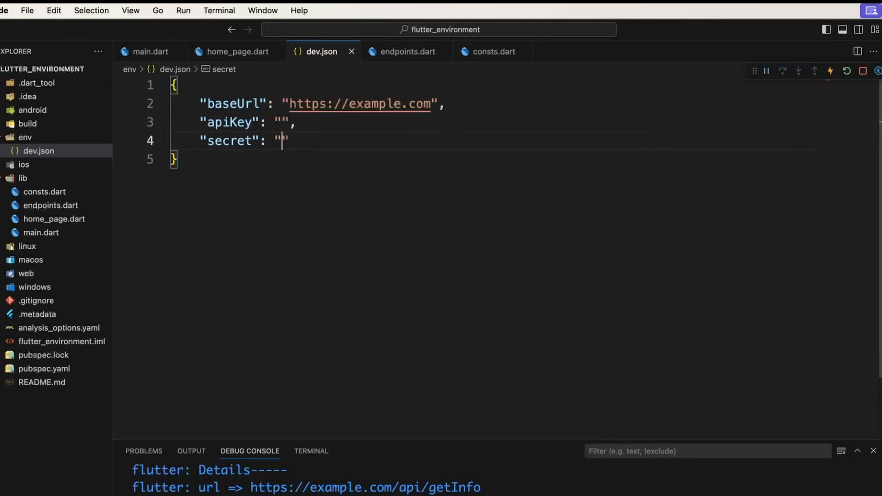
left_click(493, 52)
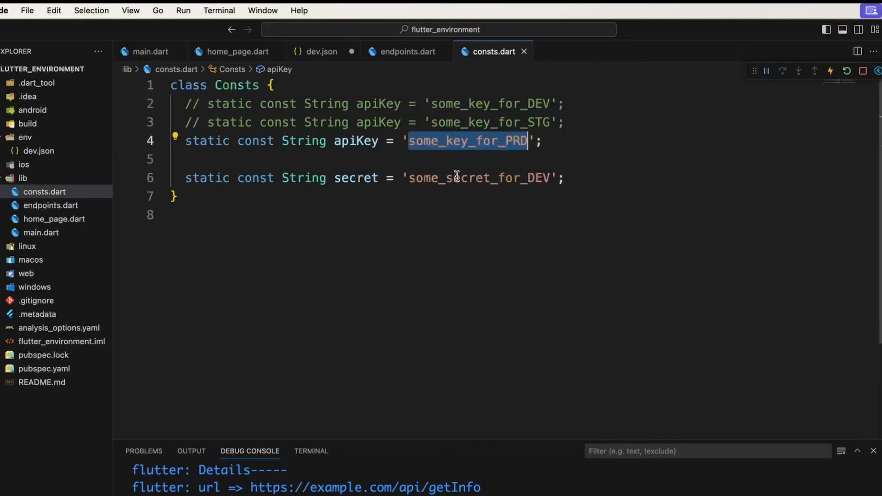
left_click(318, 51)
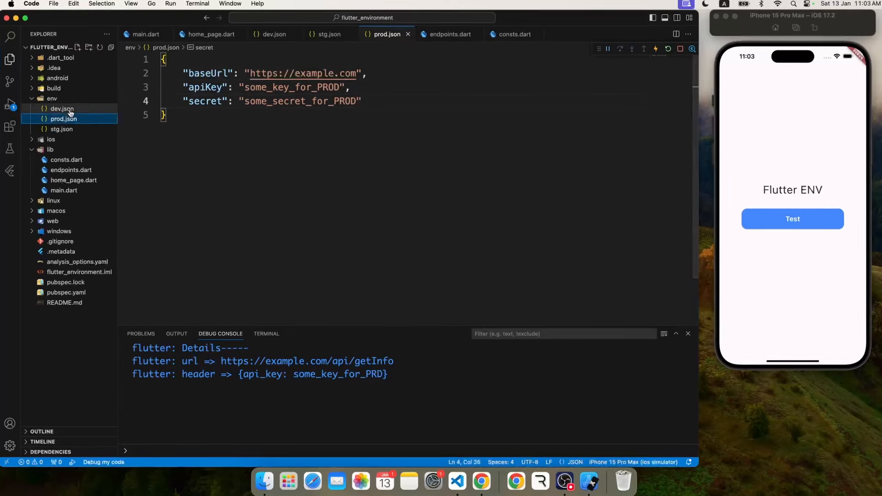
Inspect stg.json and dev.json with their stg-example/dev-example URLs, keys and secrets.
left_click(61, 109)
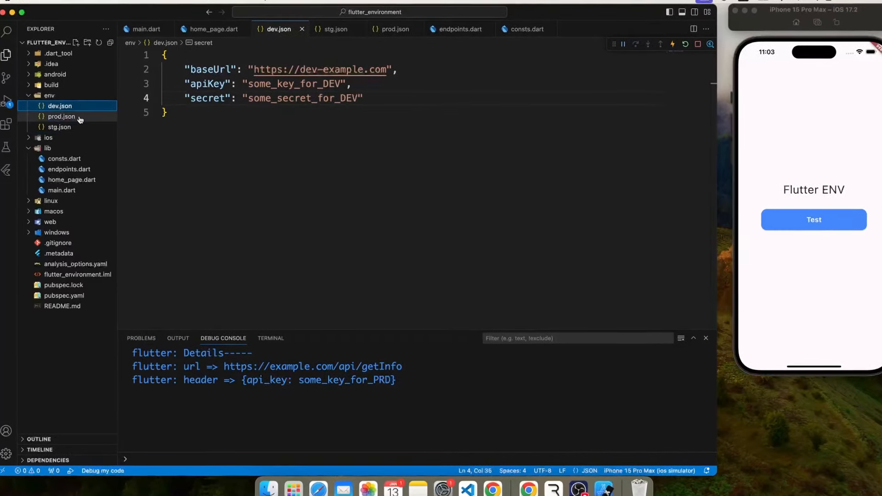
left_click(59, 116)
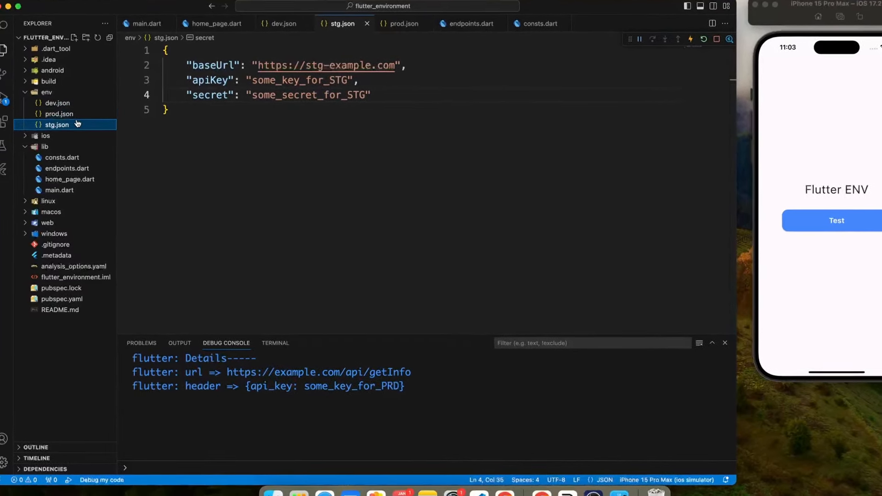
left_click(57, 103)
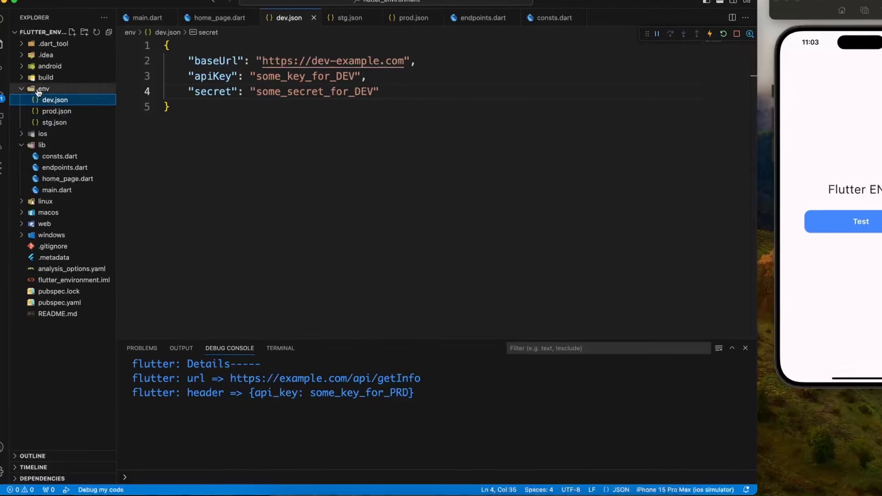
left_click(495, 11)
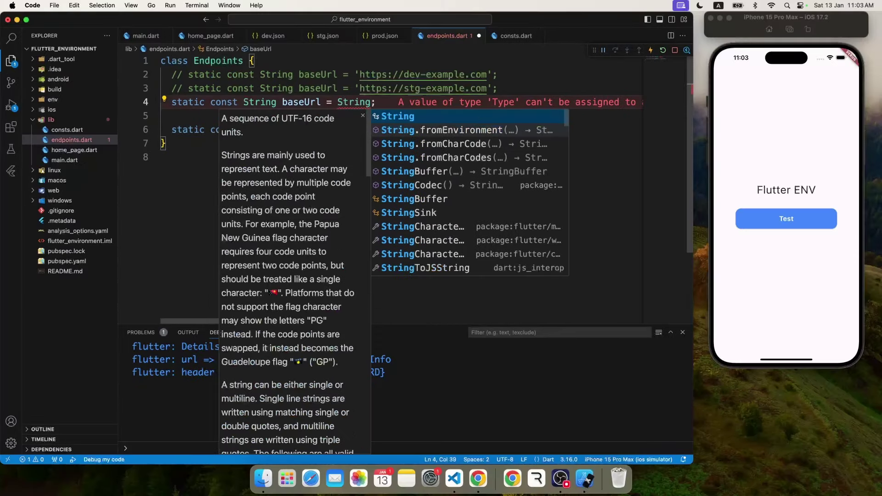
Set baseUrl = String.fromEnvironment('baseUrl') and delete the commented dev/stg URL lines.
left_click(466, 130)
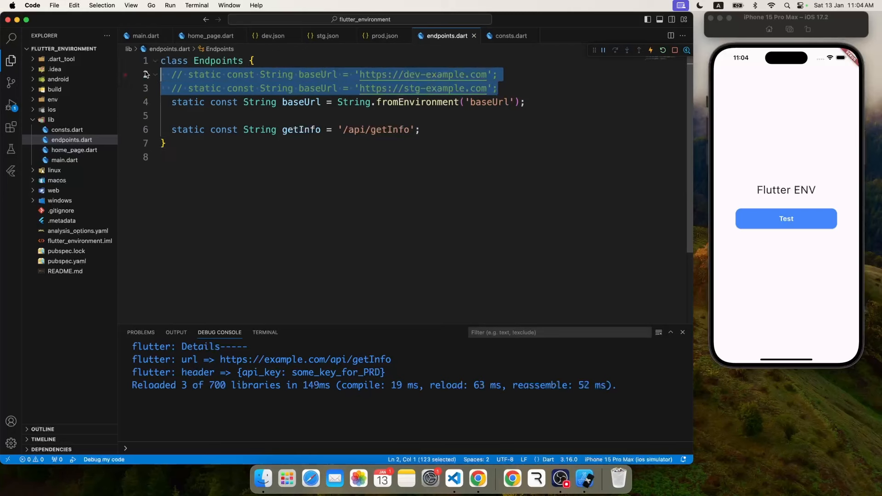
key("Backspace")
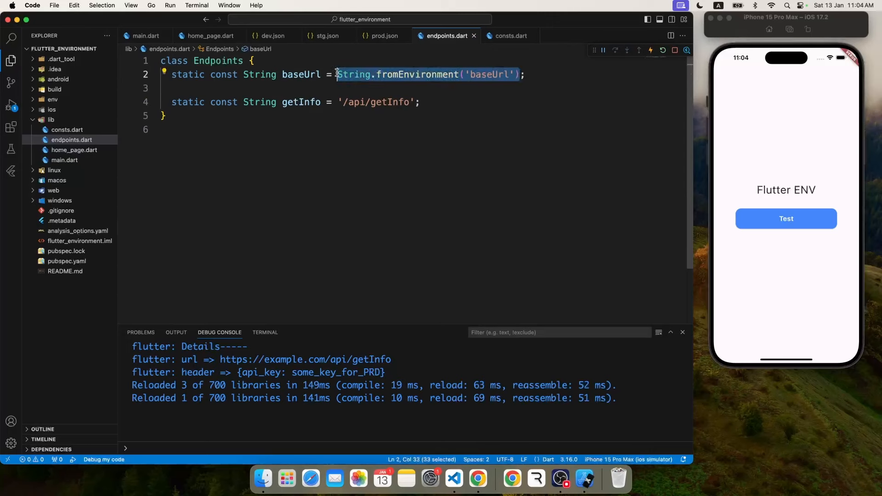
mouse_move(510, 36)
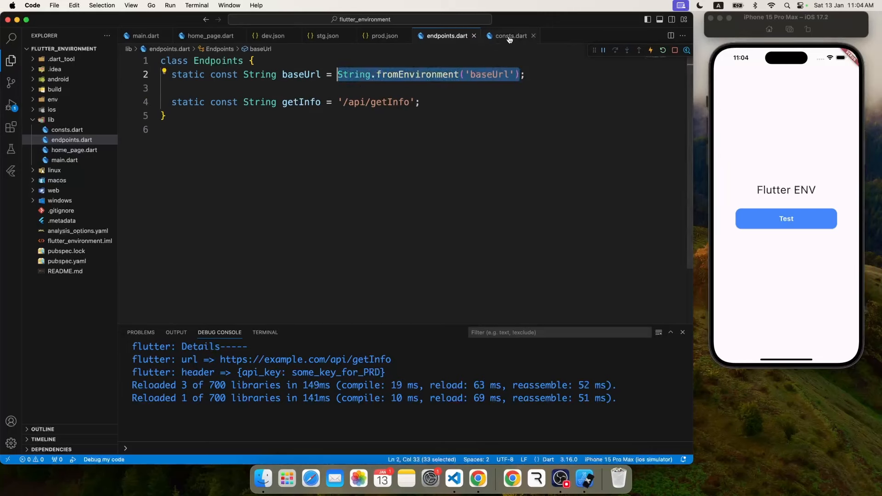
Make apiKey and secret use String.fromEnvironment('apiKey') and ('secret'), then hot restart the app.
left_click(510, 36)
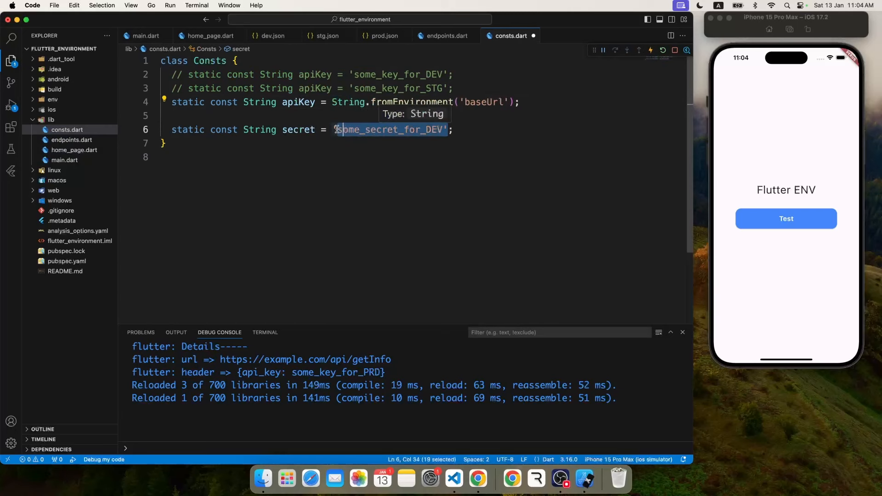
type("String.fromEnvironment('baseUrl')")
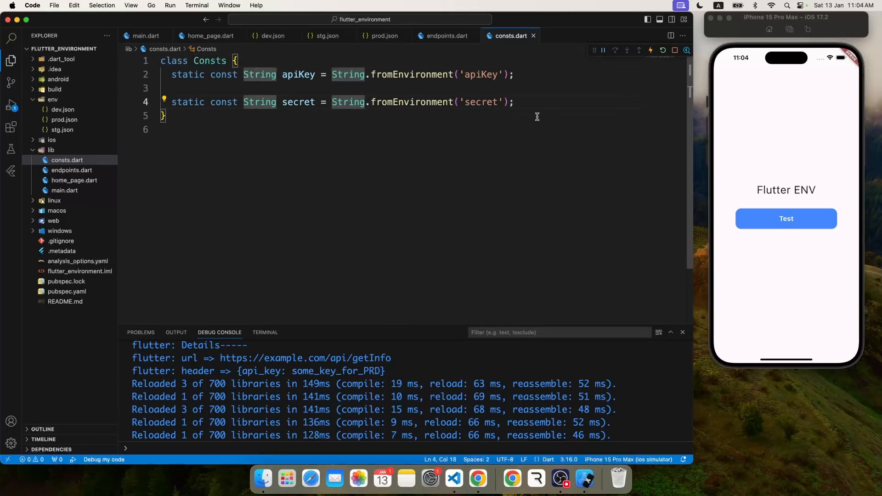
left_click(210, 36)
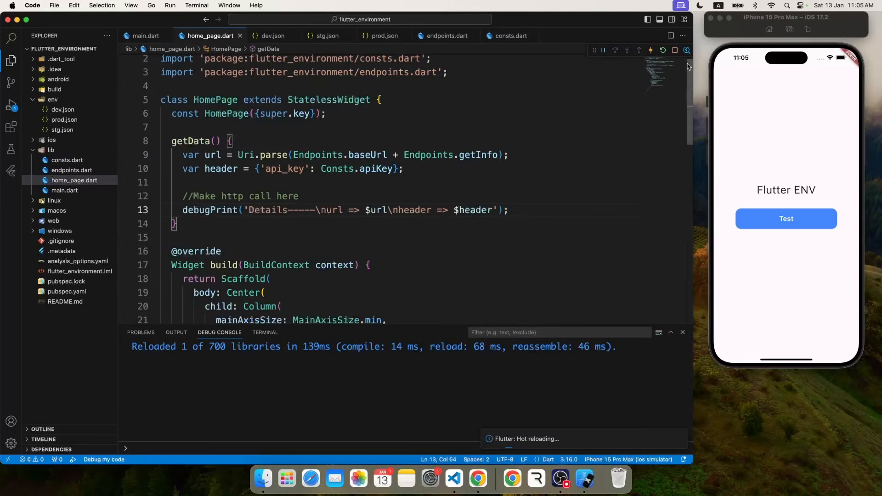
left_click(639, 50)
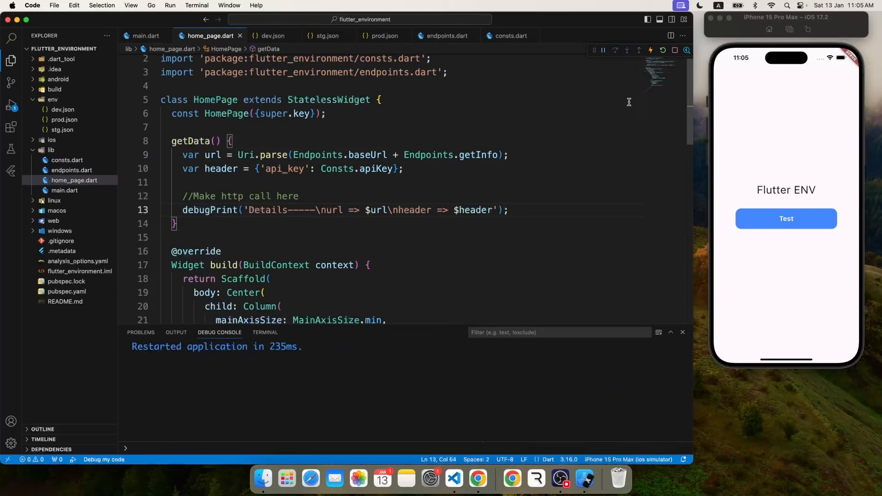
left_click(786, 219)
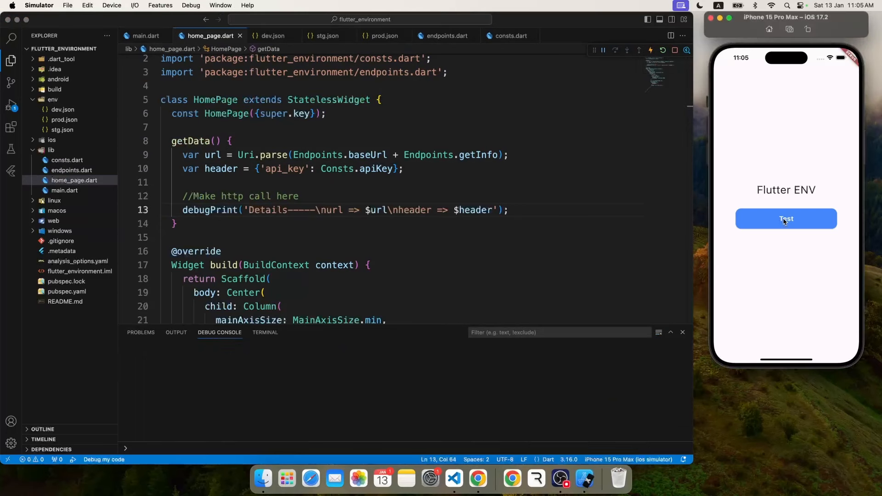
Tap Test to log /api/getInfo with an empty base URL and empty api_key.
left_click(786, 218)
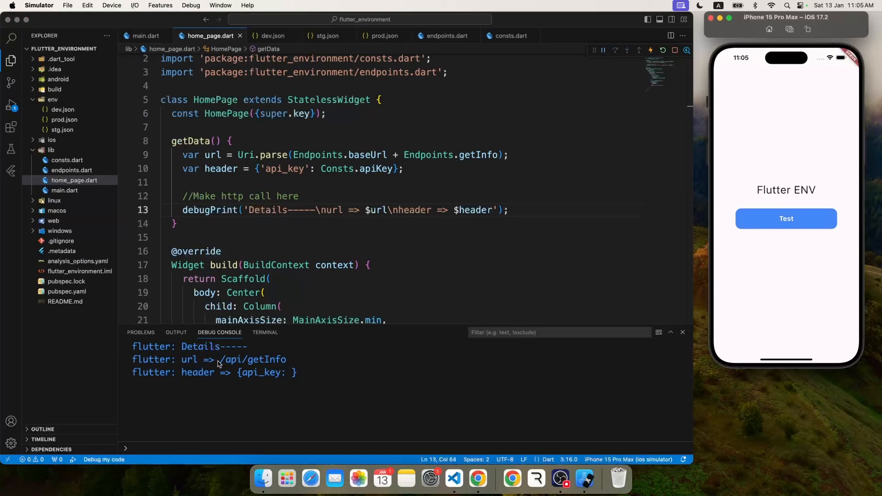
left_click(442, 411)
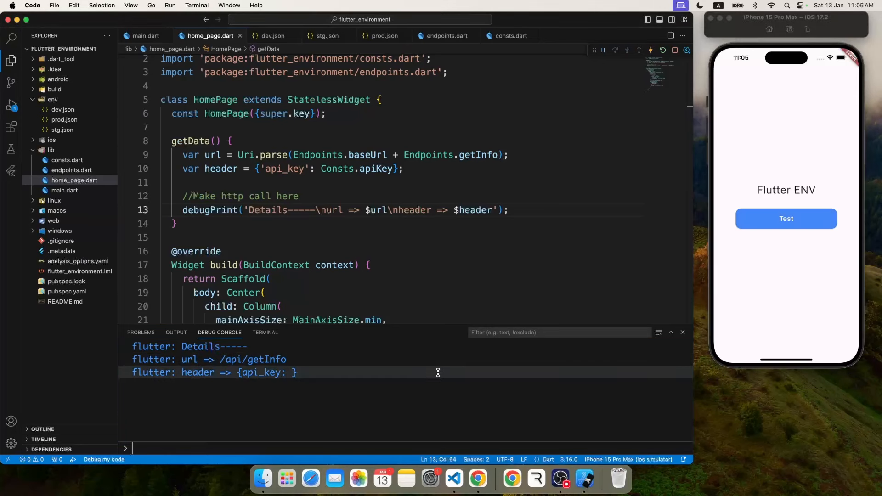
left_click(493, 120)
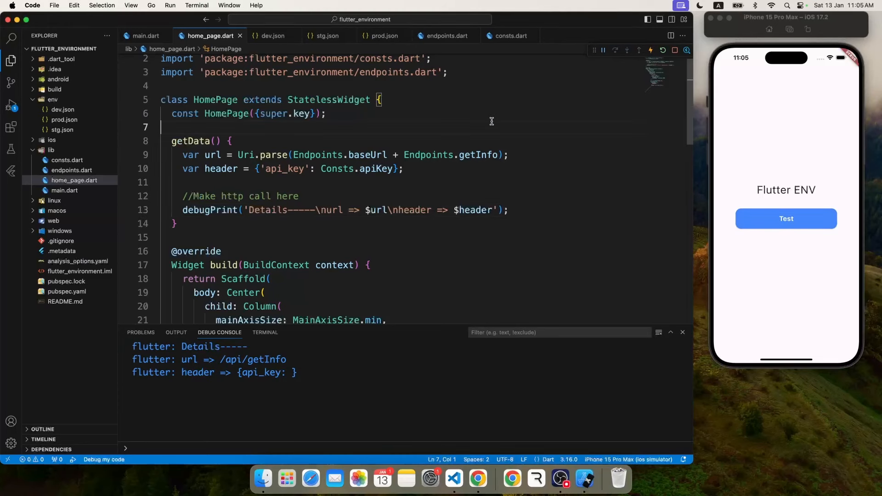
Check endpoints.dart and home_page.dart, then stop the debug run.
left_click(447, 36)
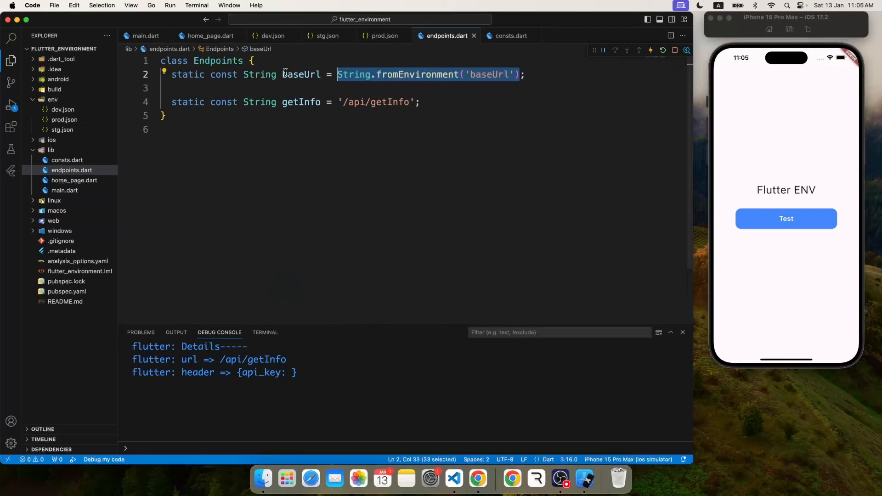
left_click(210, 36)
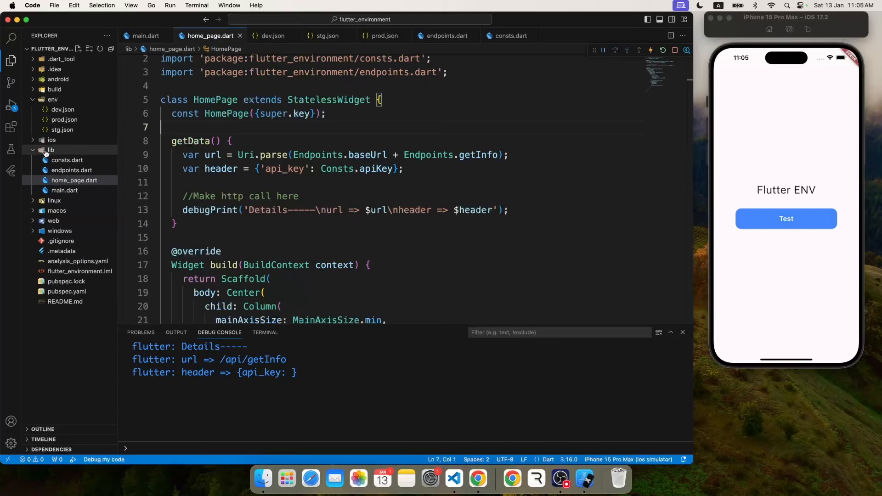
left_click(51, 150)
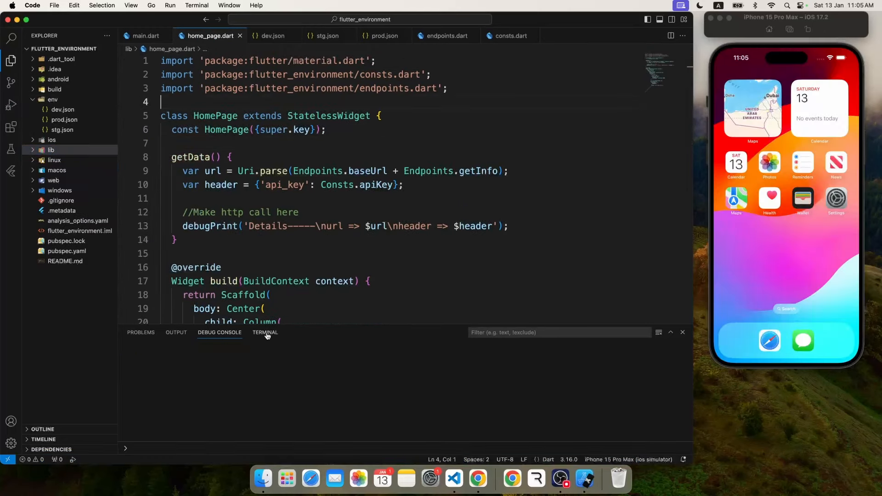
Run flutter run --dart-define-from-file=env/stg.json in the terminal.
left_click(264, 332)
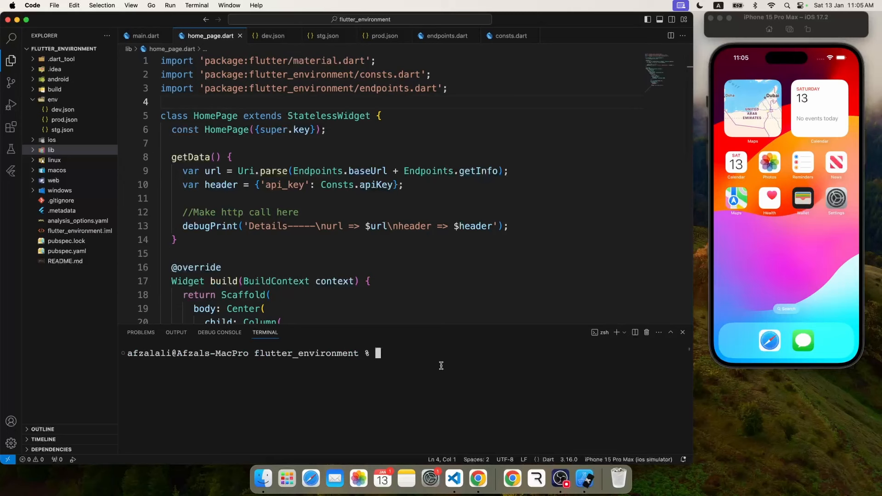
type("flutter")
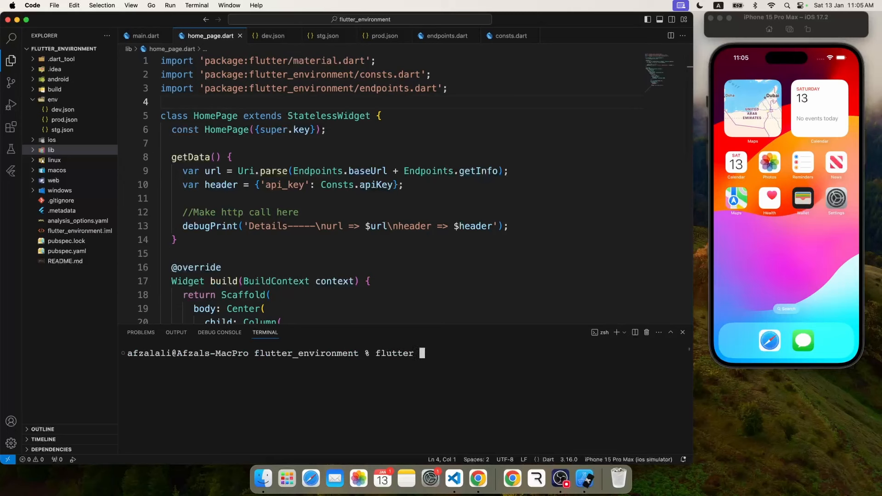
type("run --d")
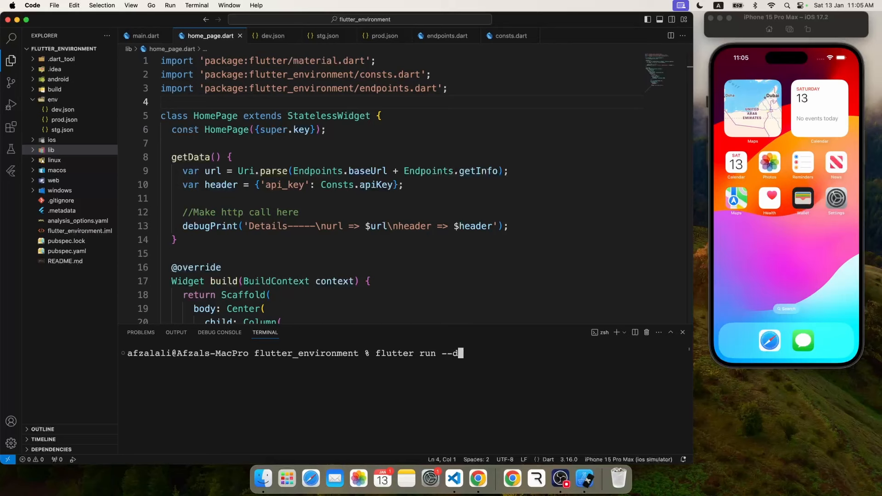
type("art-define-from-f")
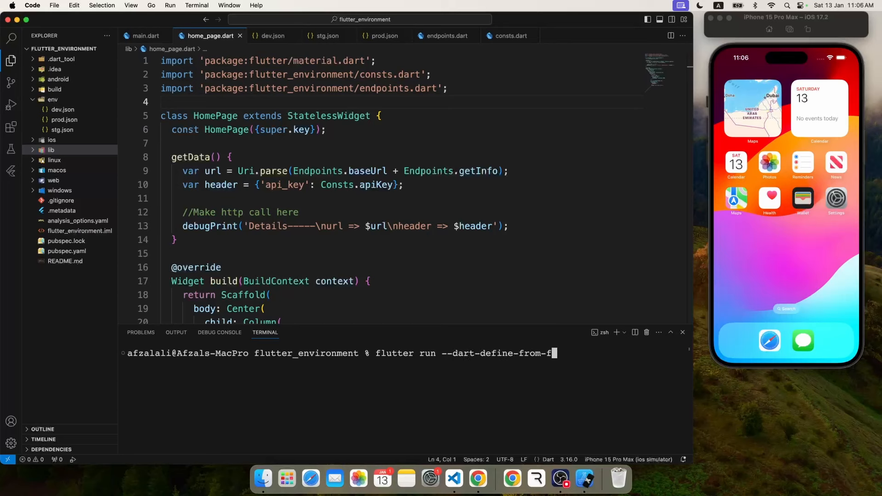
type("ile=env")
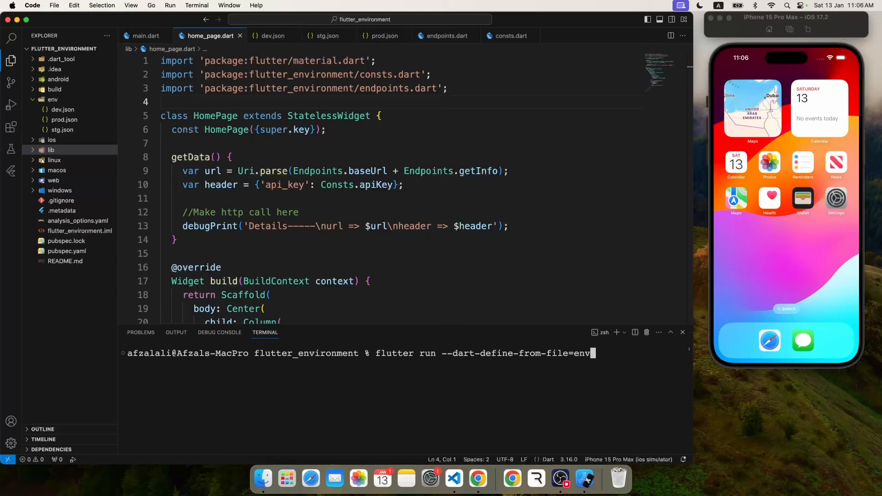
type("/")
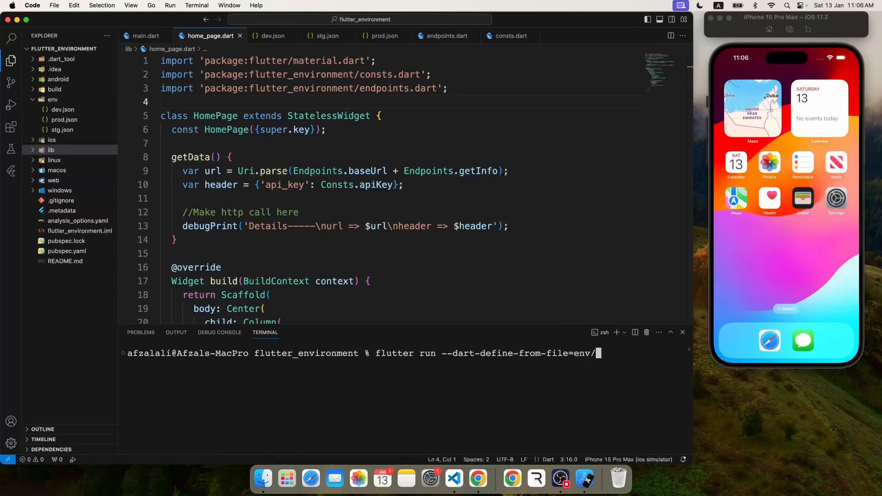
type("st")
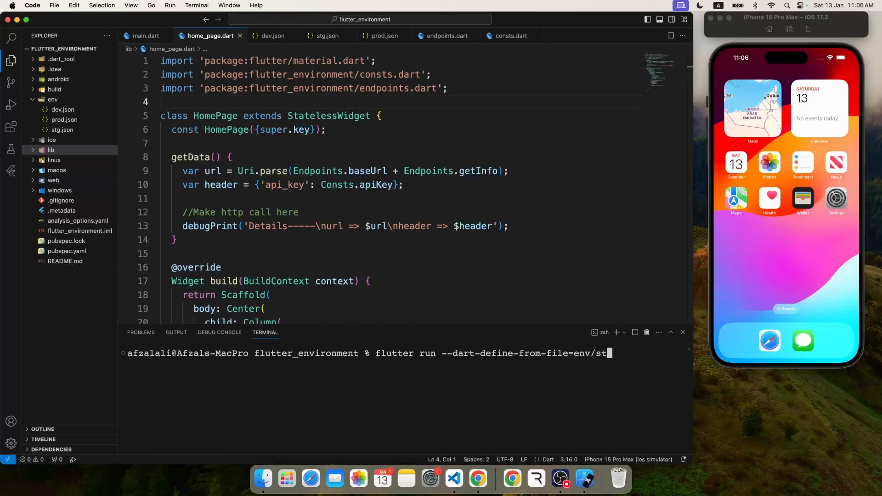
type("g.json")
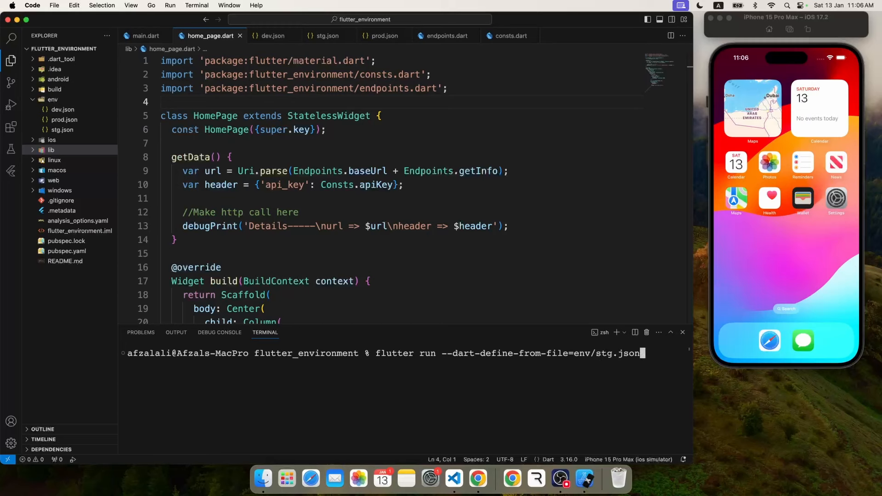
key("Return")
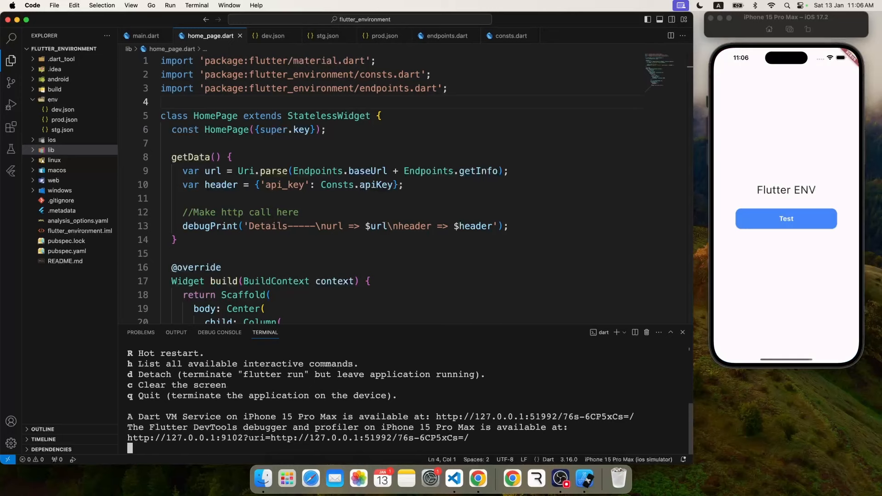
Tap Test to log the stg-example.com URL and some_key_for_STG header.
left_click(786, 218)
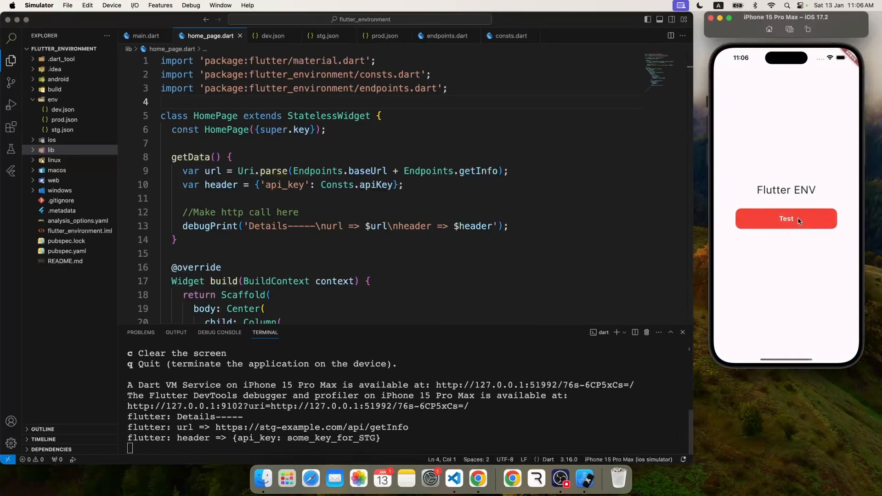
left_click(785, 219)
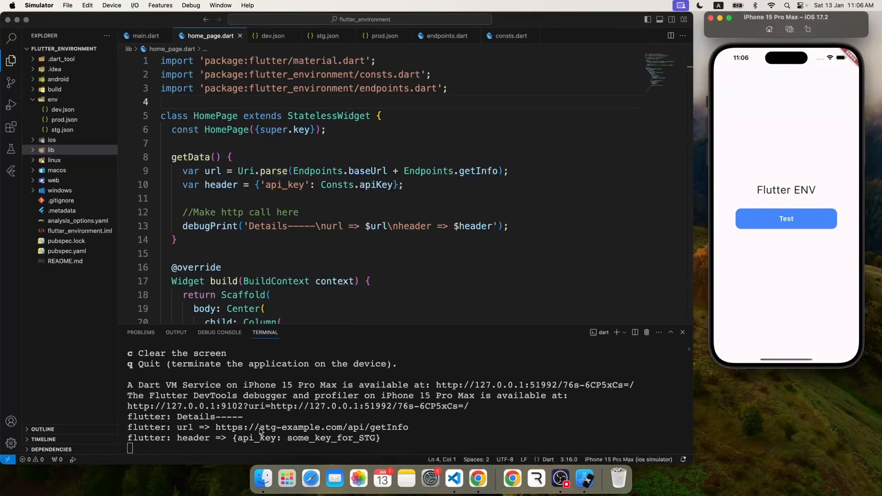
mouse_move(310, 445)
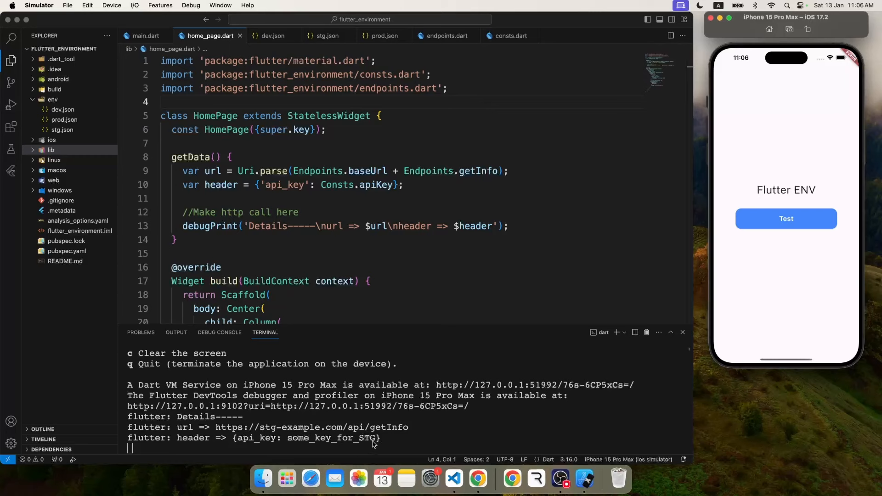
mouse_move(433, 422)
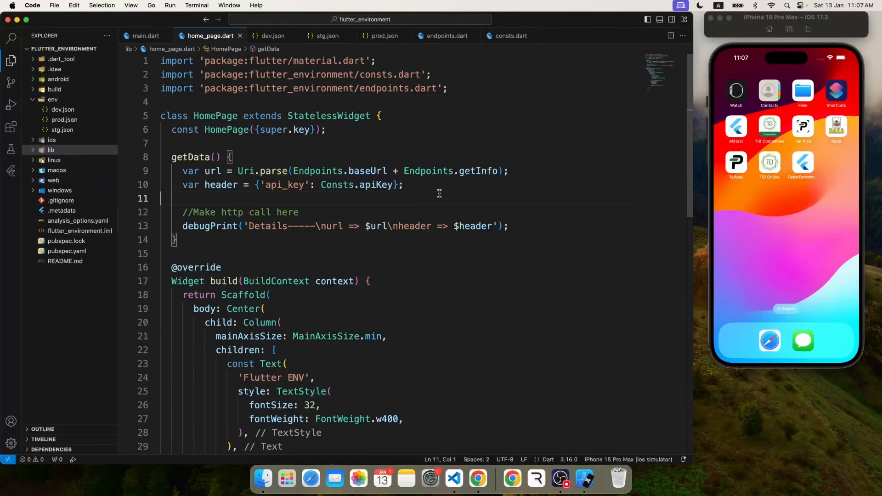
Create .vscode/launch.json with the default flutter_environment configurations and open it.
left_click(52, 99)
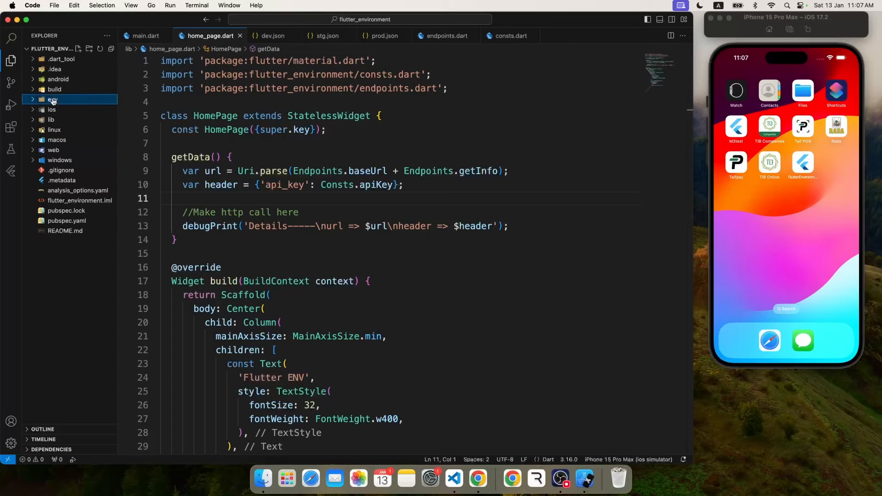
left_click(11, 105)
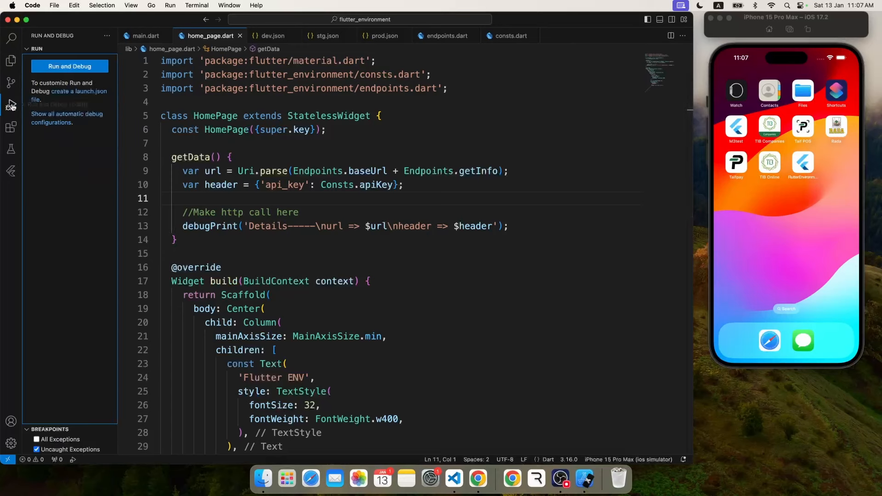
mouse_move(79, 91)
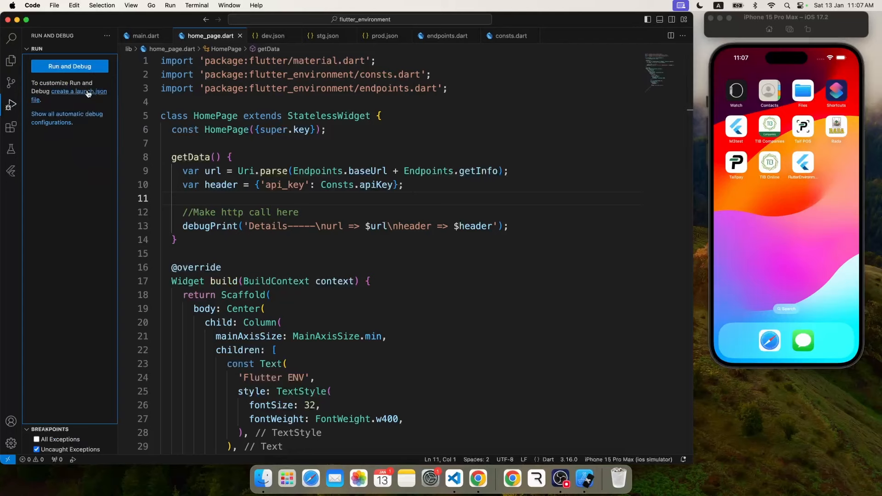
left_click(79, 95)
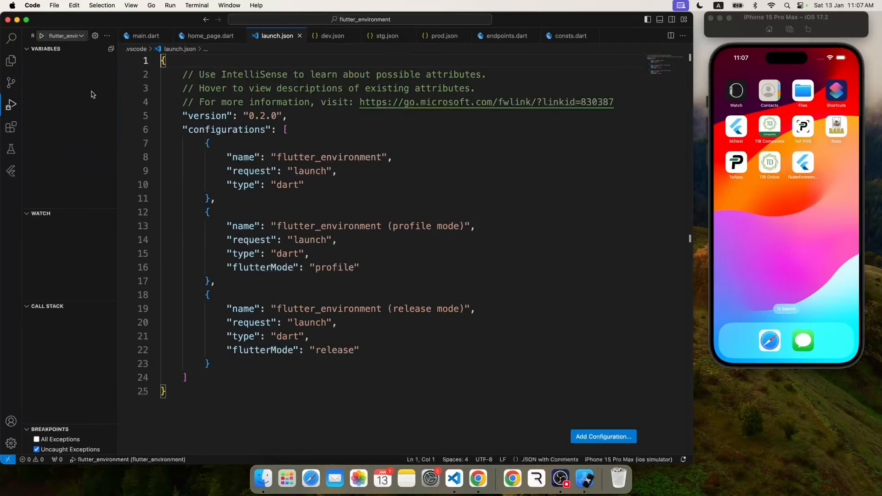
left_click(227, 142)
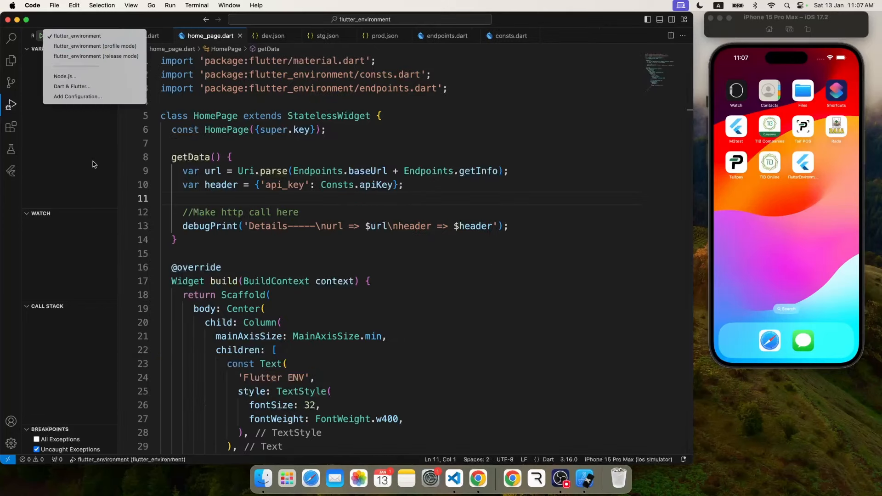
left_click(94, 36)
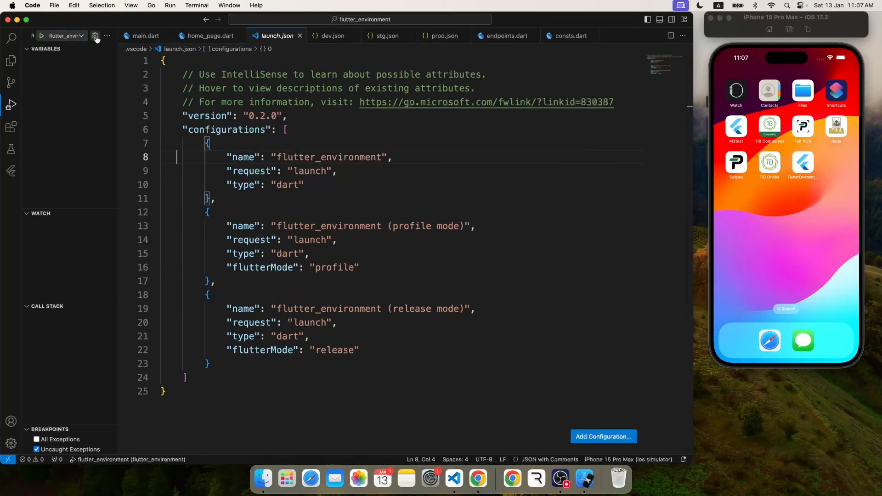
mouse_move(400, 138)
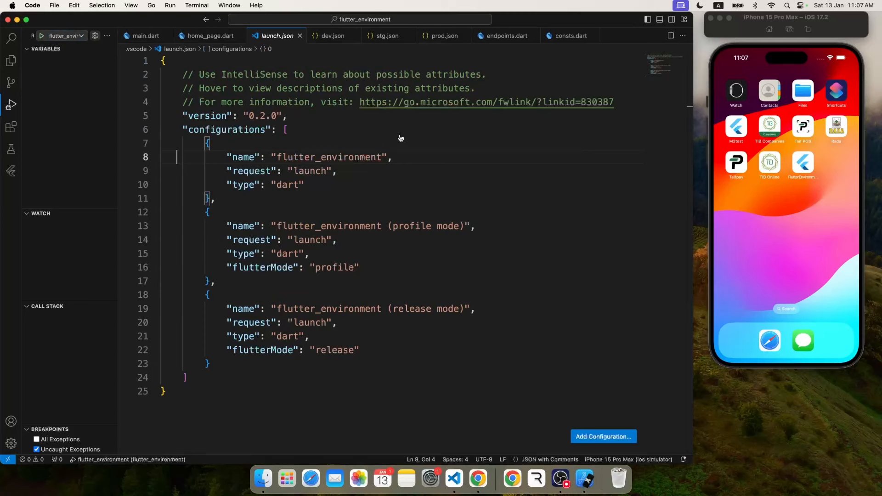
mouse_move(263, 157)
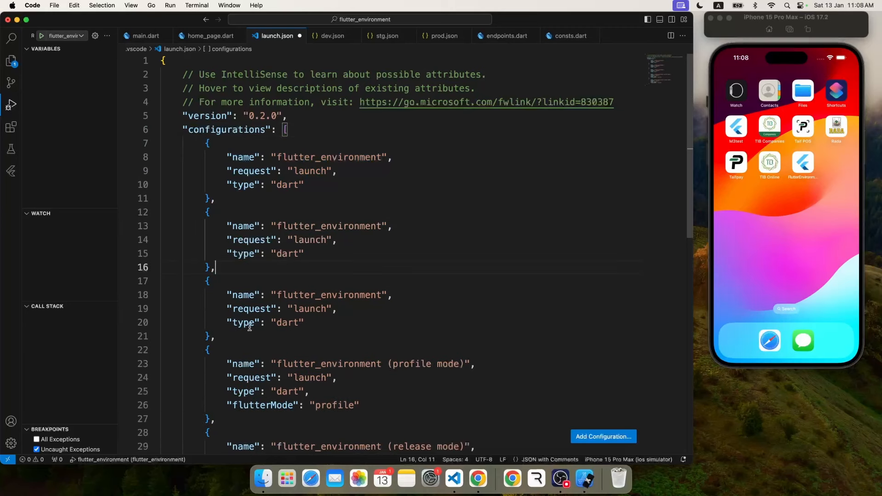
Rename the first launch configuration to 'Project – DEV' and begin its args list.
scroll("down", 3)
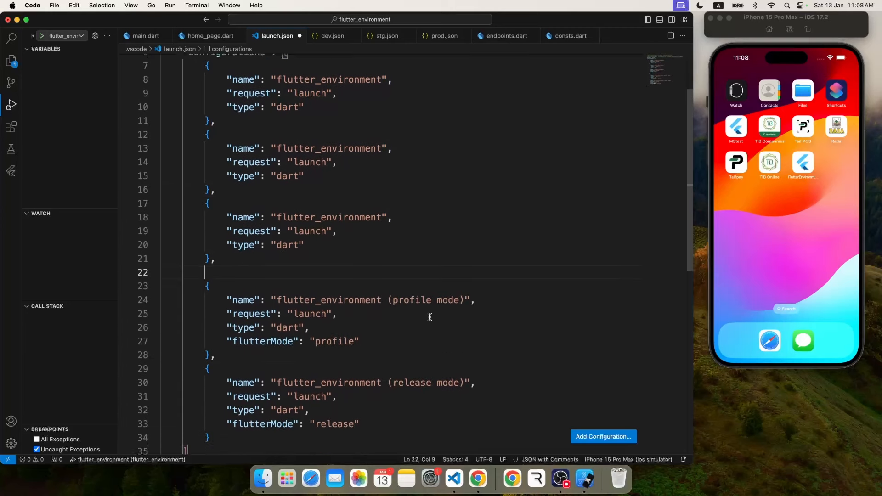
scroll("up", 3)
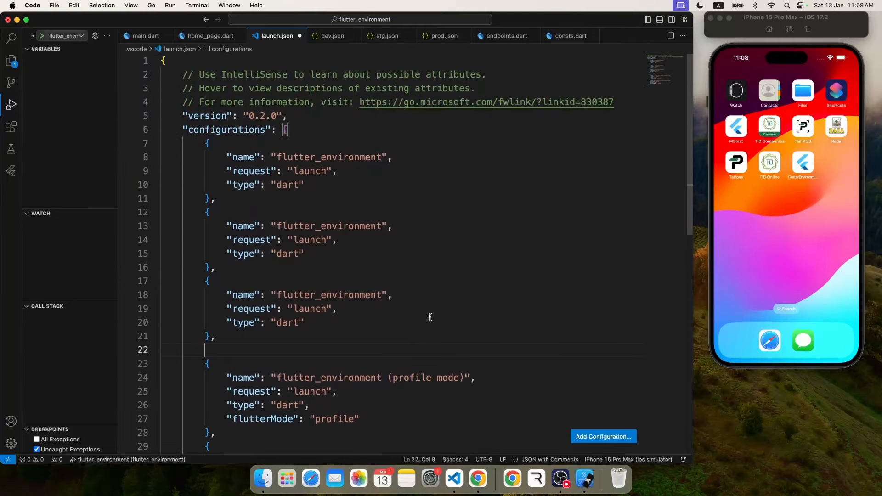
double_click(328, 157)
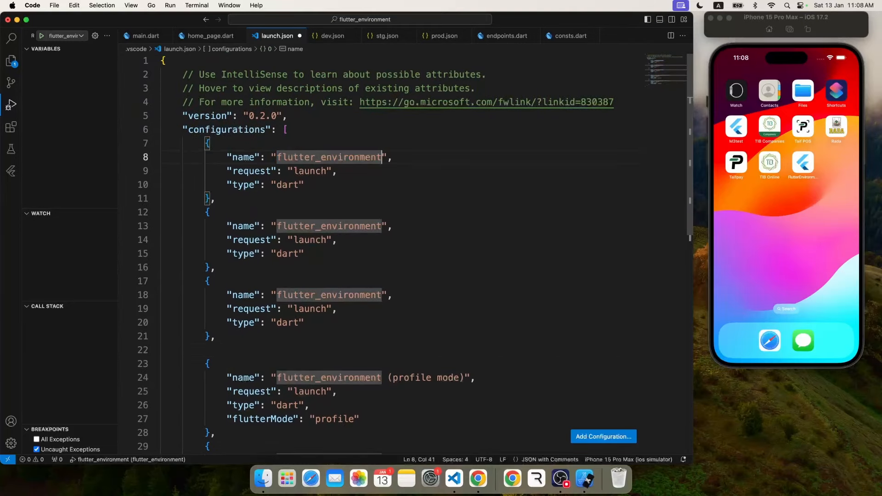
type("Project – DEV")
left_click(310, 295)
type("Project – PROD")
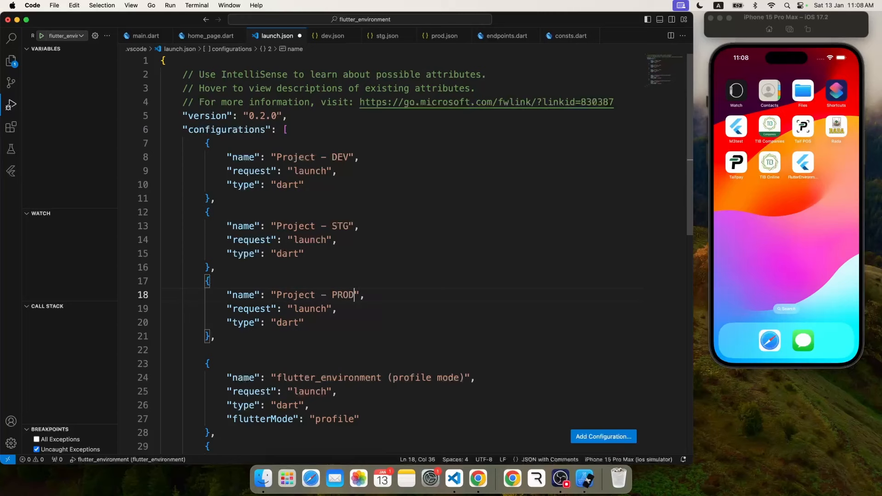
left_click(359, 184)
type("\"args\": [")
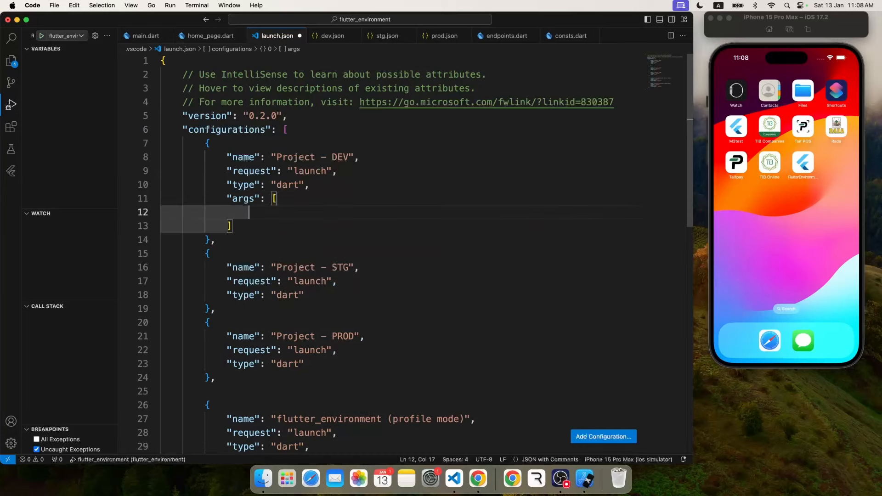
Add --dart-define-from-file args pointing DEV, STG and PROD at env/dev.json, env/stg.json, env/prod.json.
type("\"--dart\"")
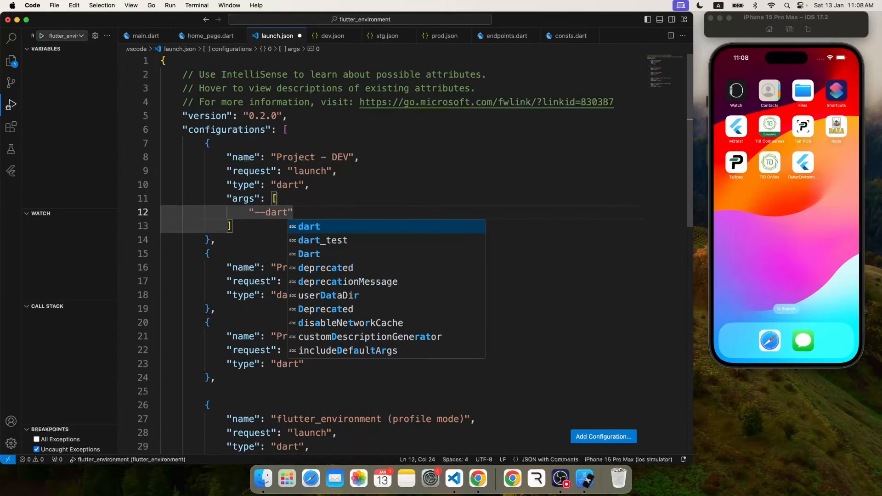
type("-define-from-file")
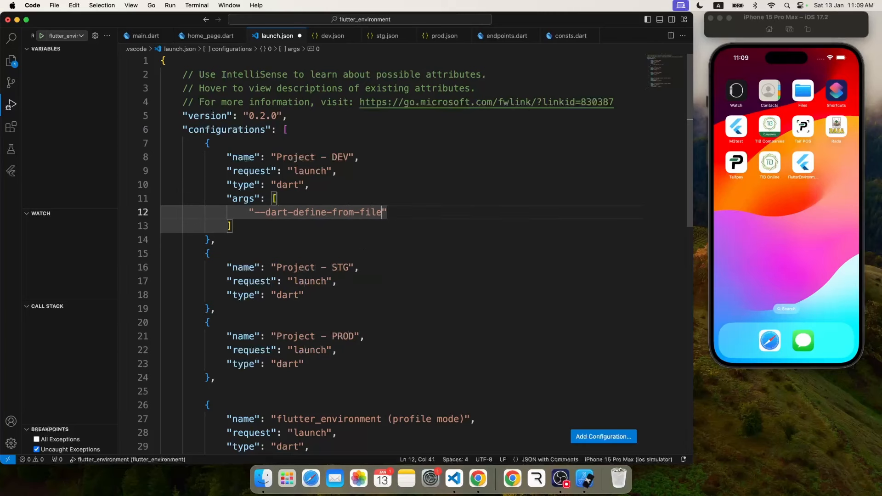
type("=env/dev.json")
left_click(400, 295)
type(",")
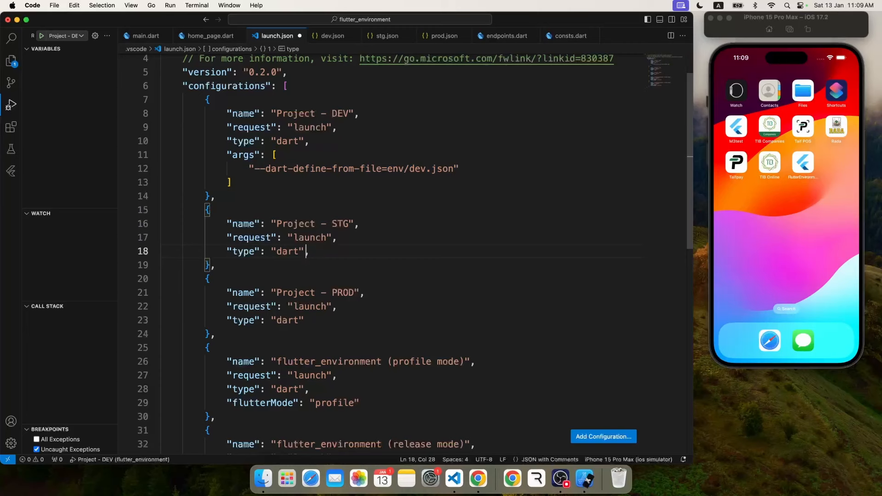
double_click(418, 278)
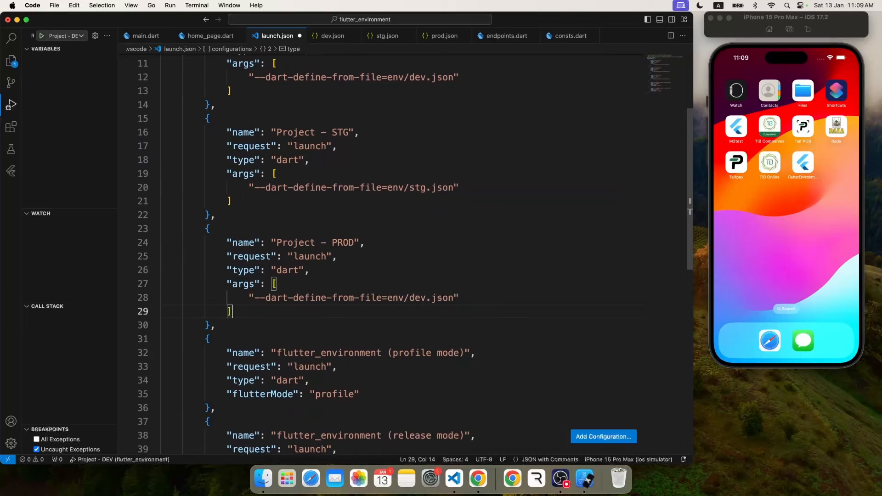
type("prod")
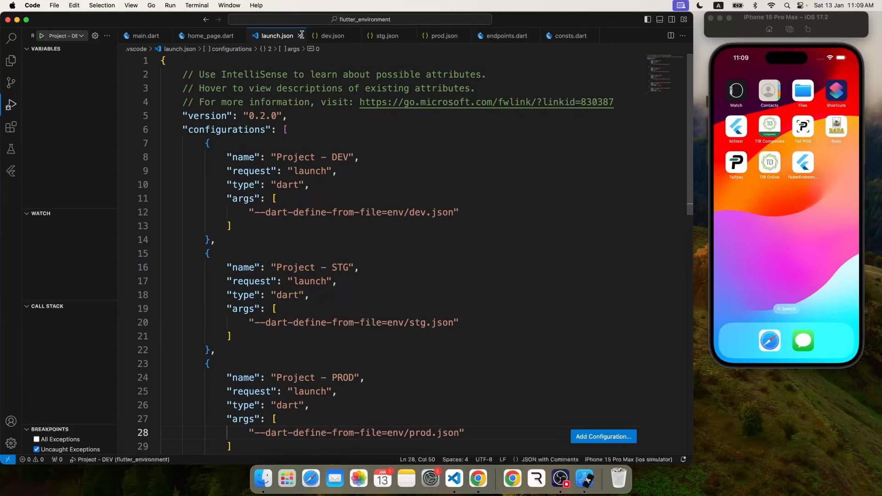
left_click(210, 36)
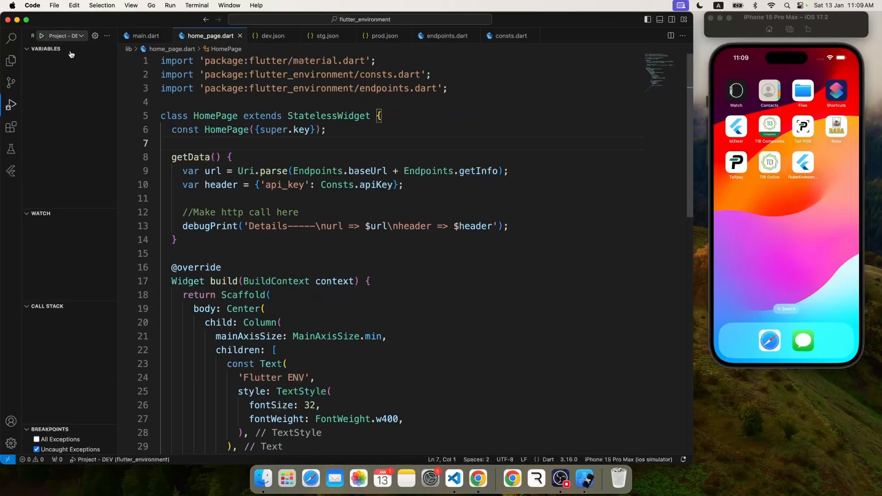
left_click(65, 36)
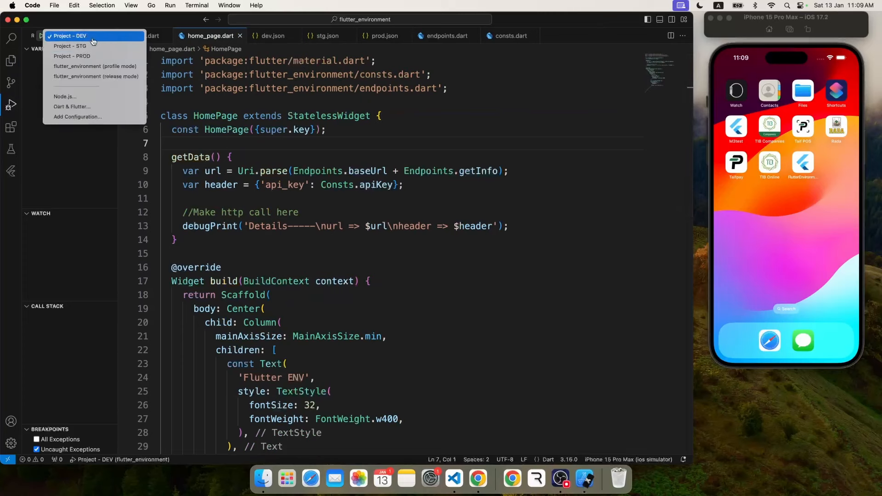
left_click(69, 36)
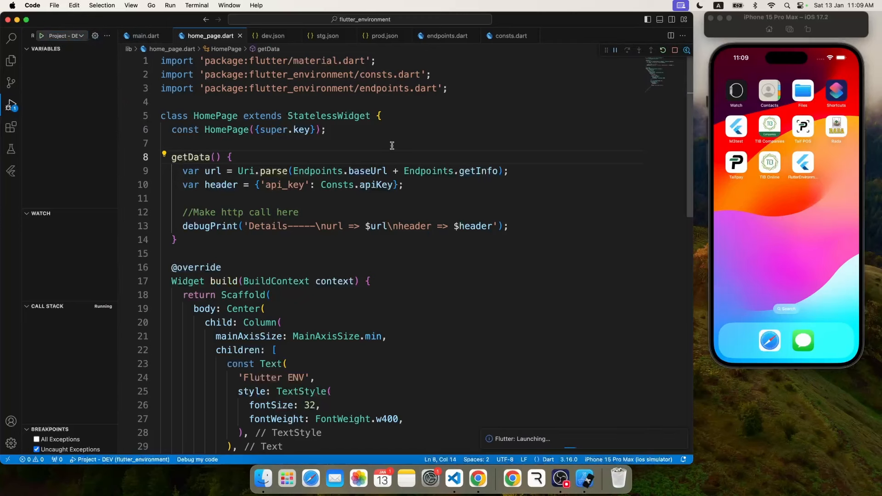
mouse_move(451, 244)
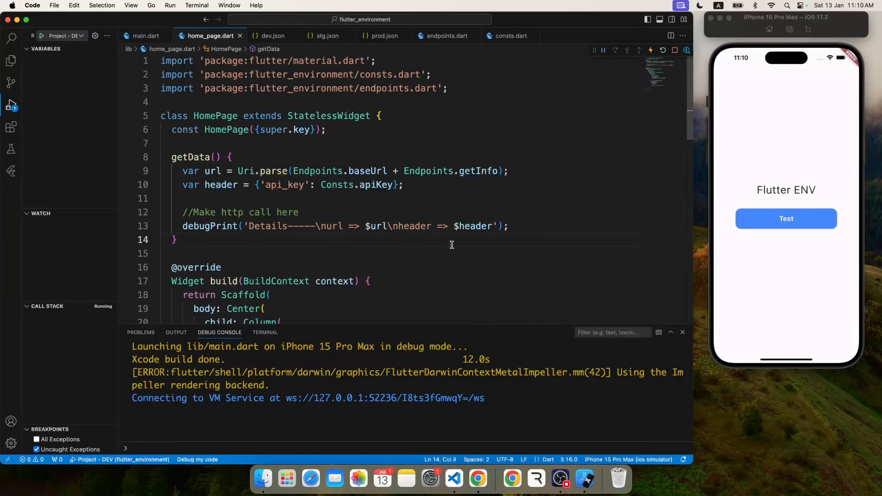
left_click(658, 333)
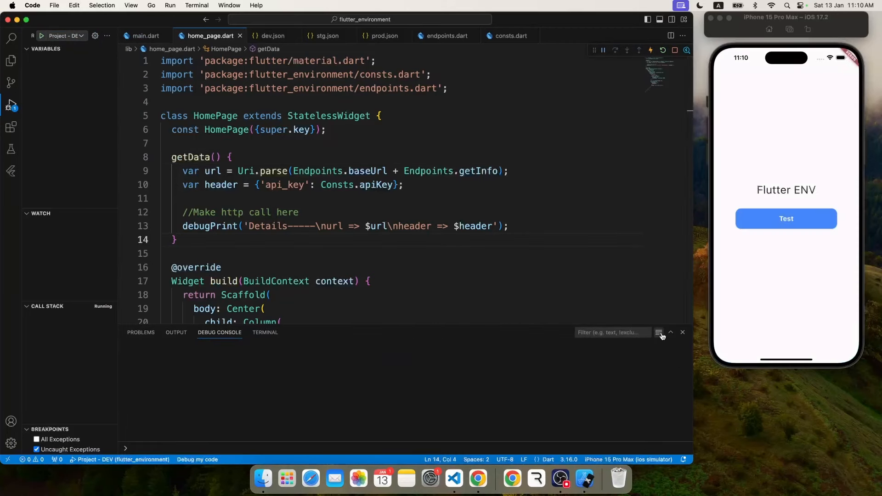
left_click(785, 219)
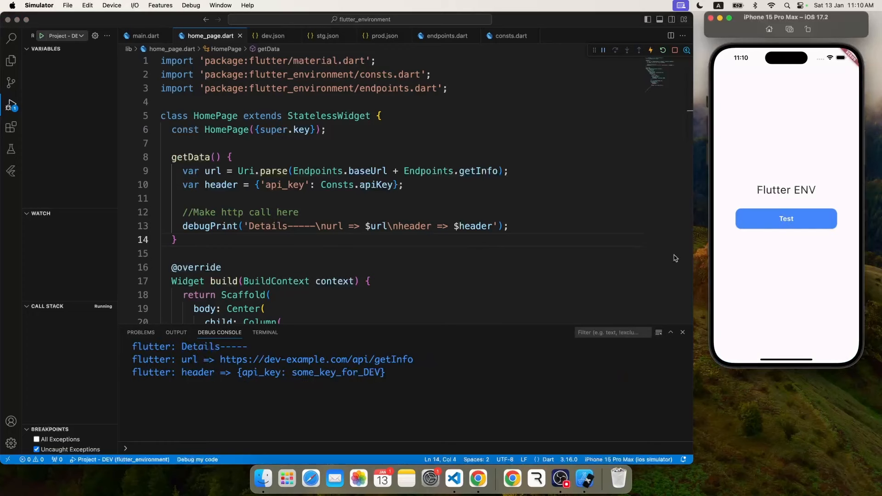
left_click(65, 36)
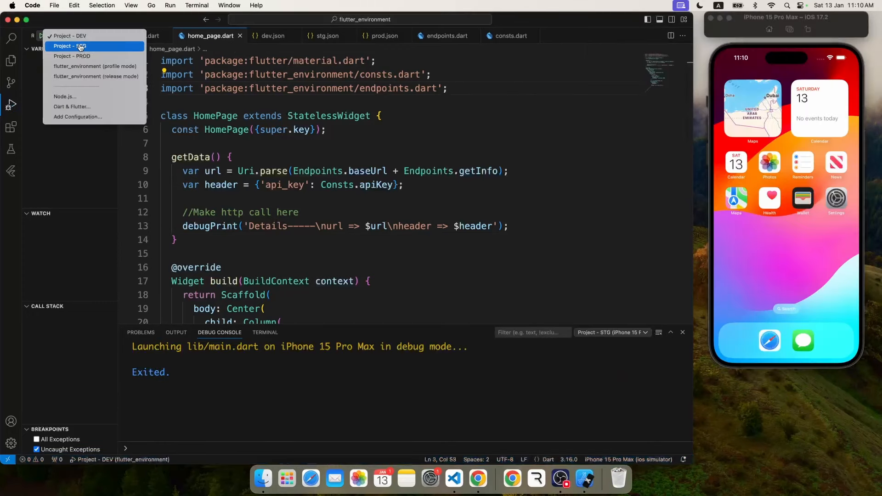
left_click(69, 46)
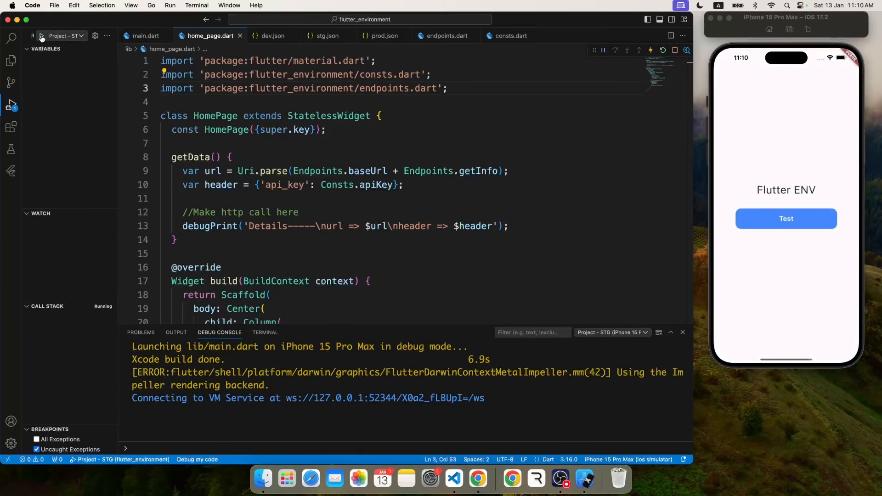
left_click(786, 219)
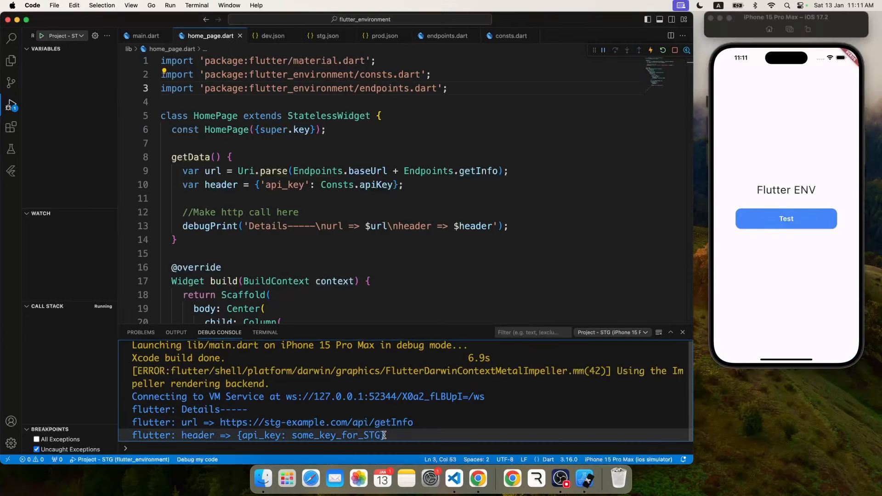
left_click(659, 333)
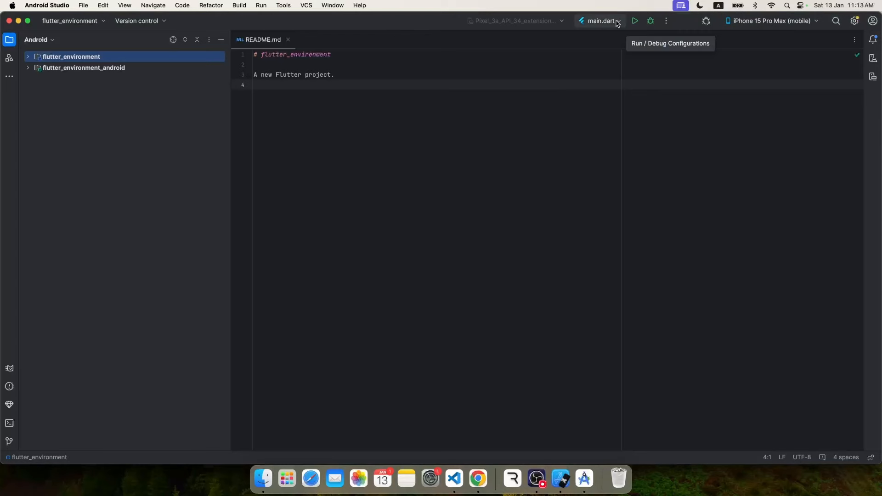
Give the main.dart run configuration additional args --dart-define-from-file=env/dev.json and save it as Dev.
left_click(599, 21)
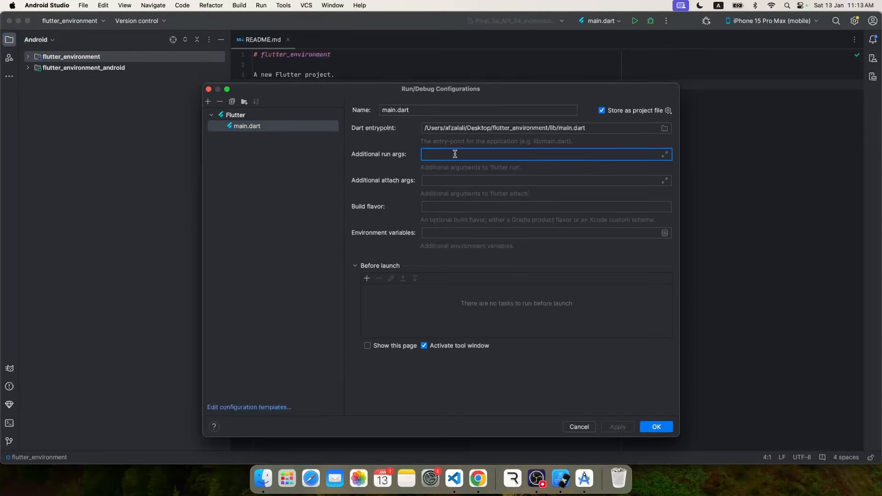
type("--da")
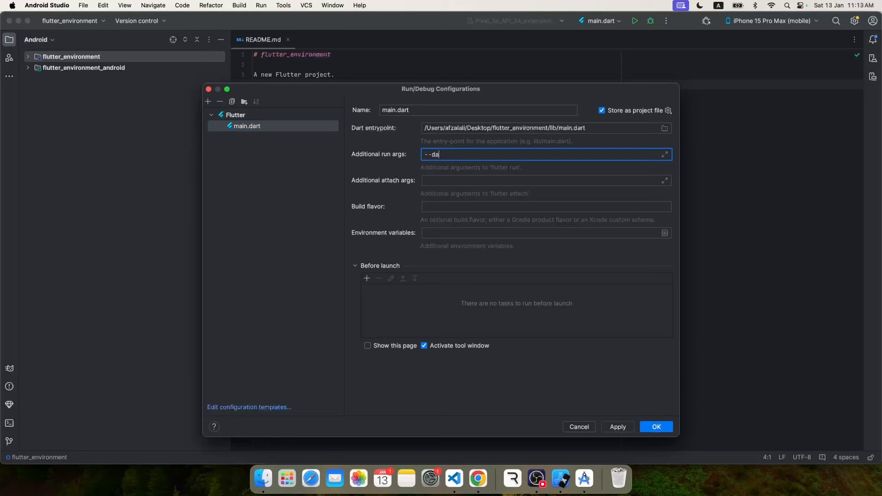
type("rt-define")
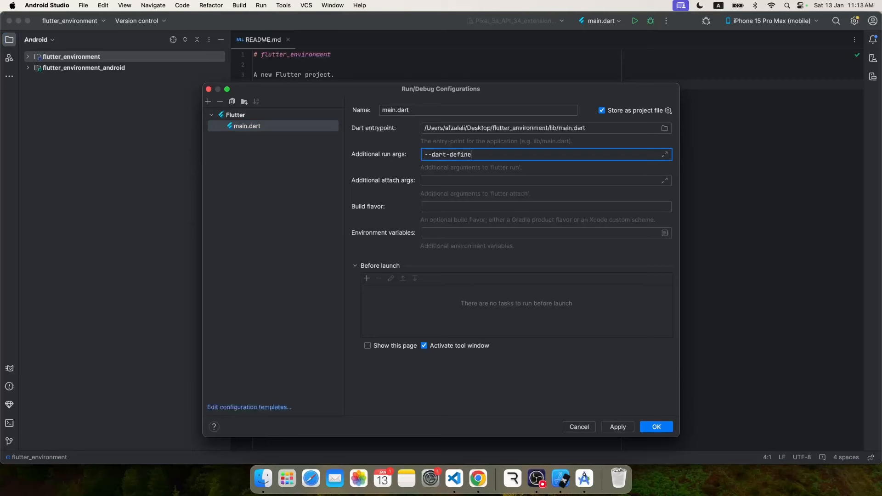
type("-from-file=e")
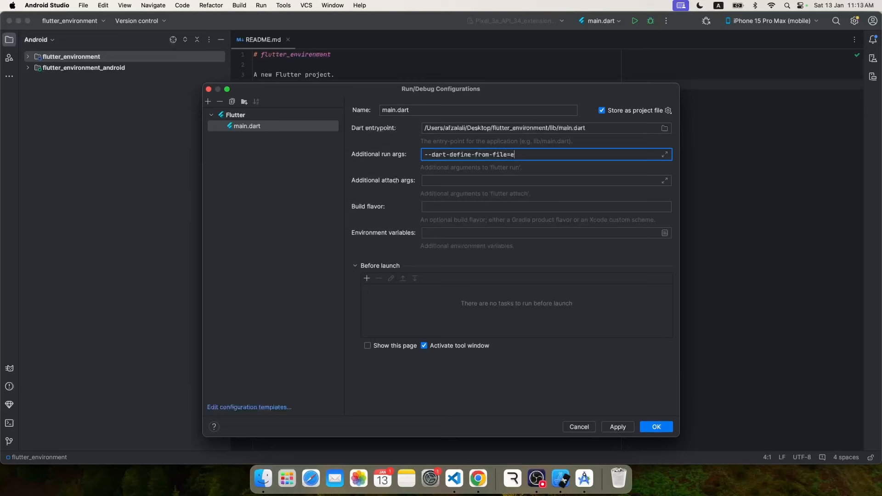
type("nv/dev.json")
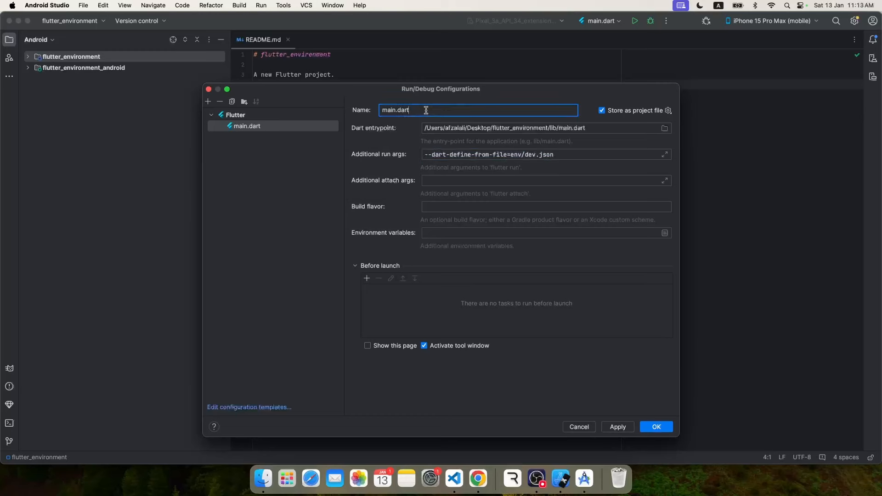
left_click(655, 427)
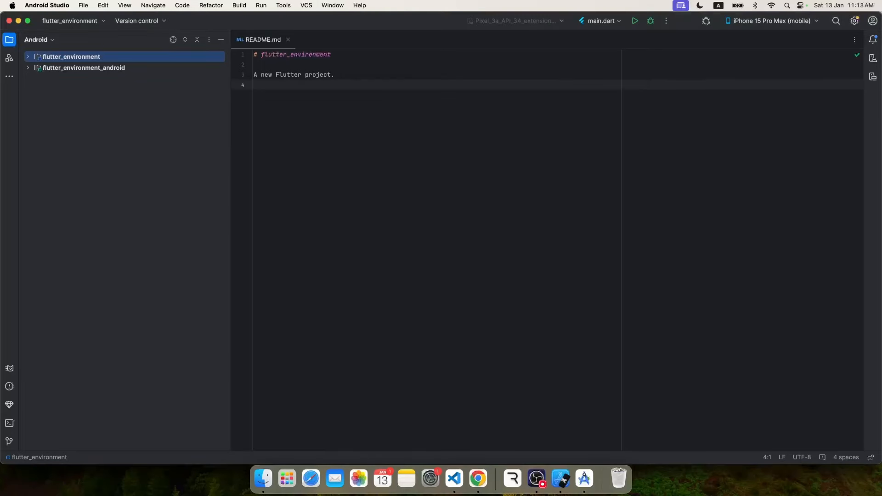
Duplicate the Dev run configuration and add a new Flutter configuration.
left_click(602, 21)
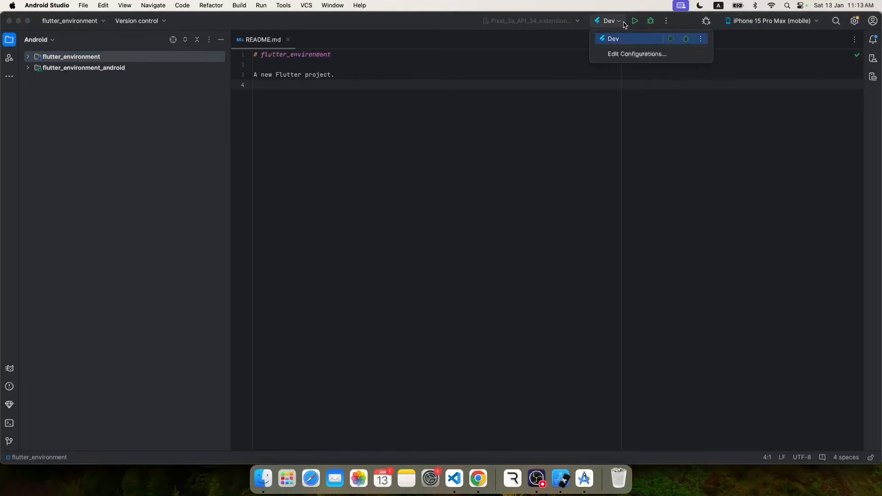
left_click(636, 54)
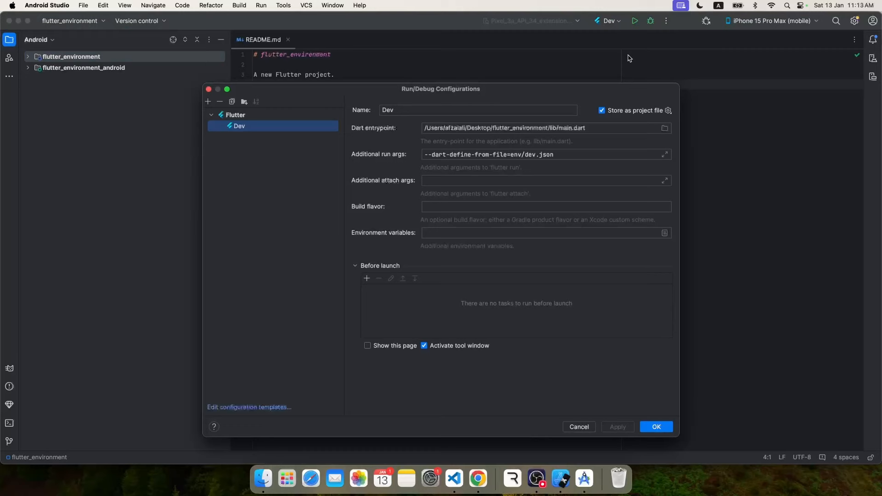
left_click(208, 102)
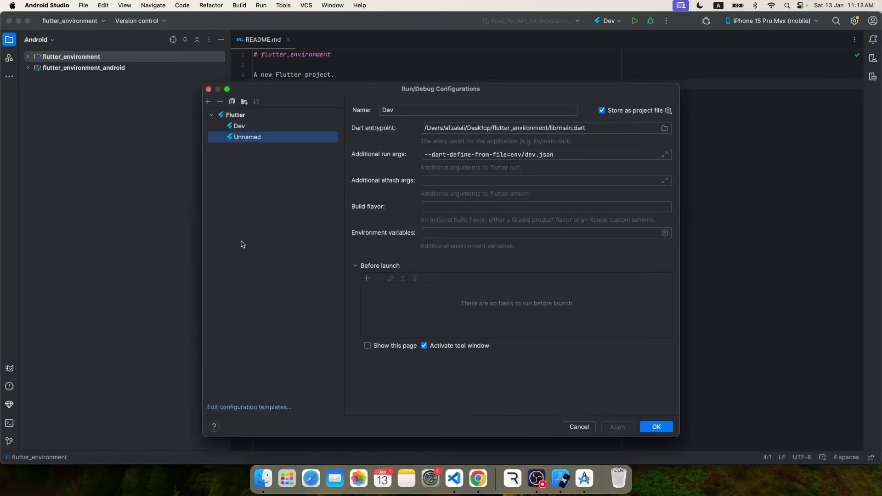
left_click(208, 102)
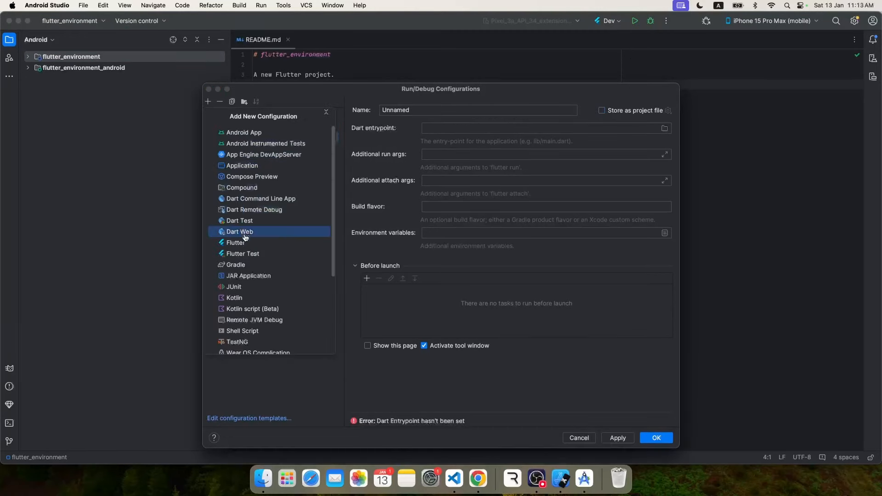
left_click(235, 242)
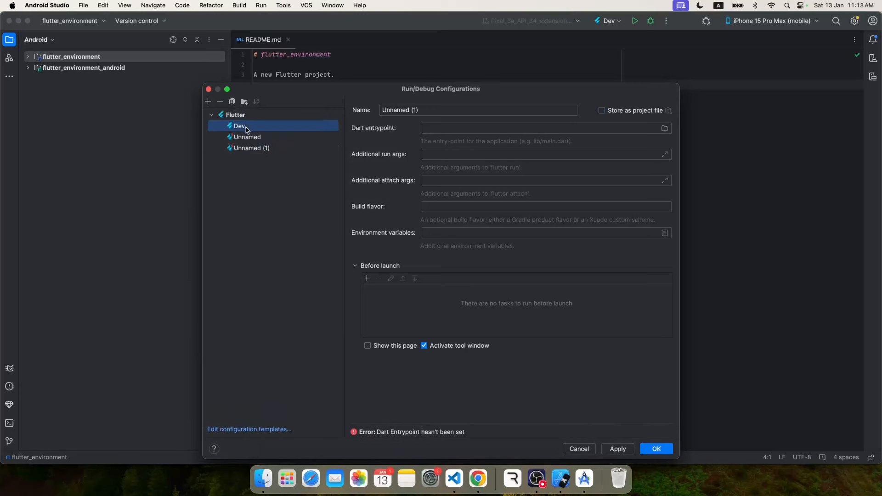
Name the new configurations STG and Prod with env/stg.json and env/prod.json args, then save.
left_click(247, 137)
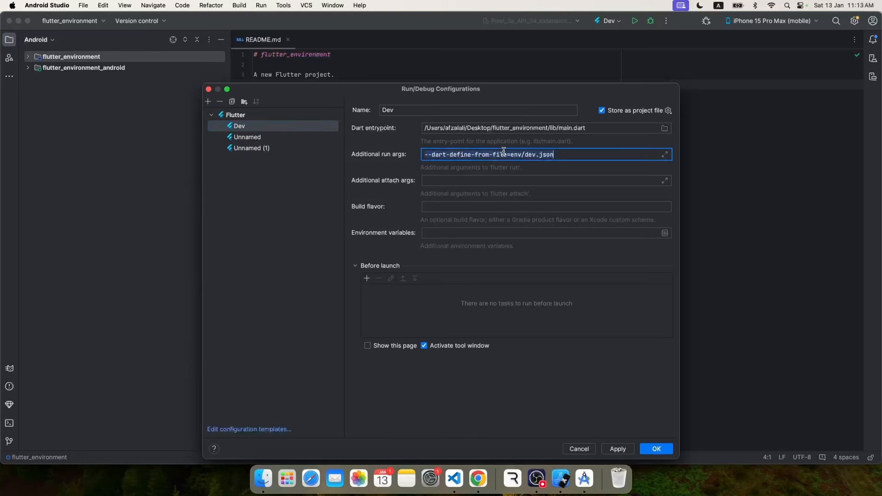
left_click(247, 137)
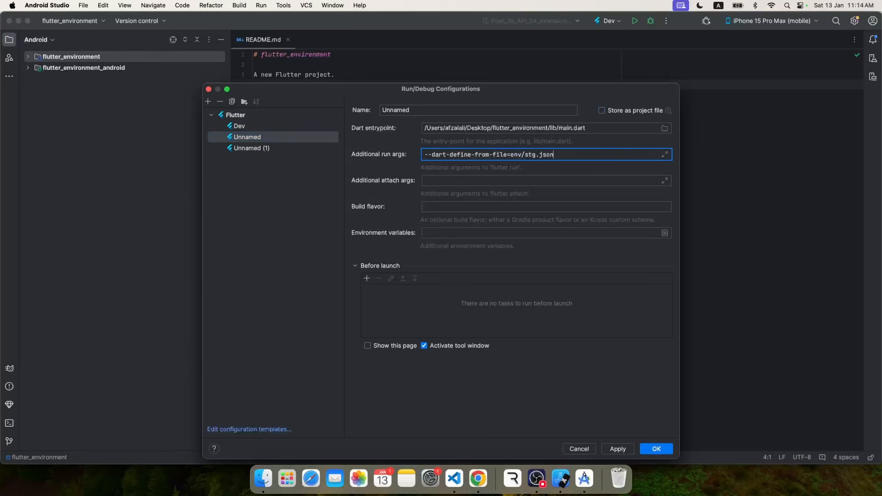
type("STG")
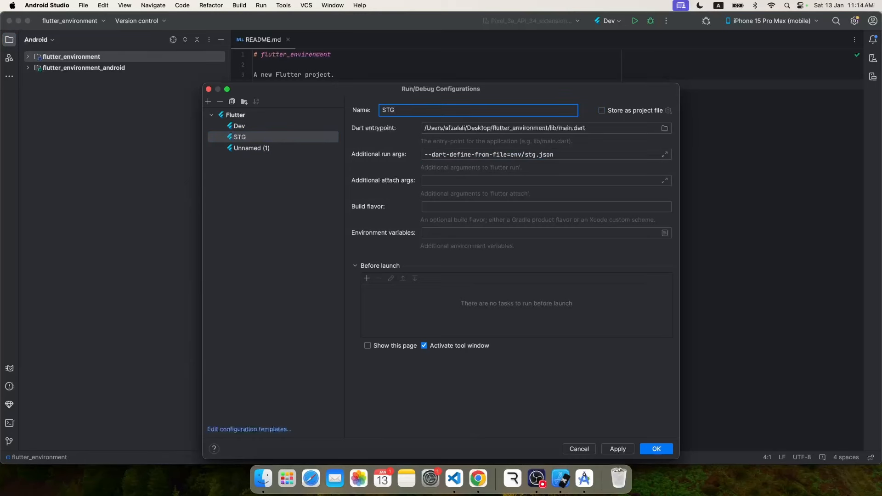
left_click(252, 147)
type("P")
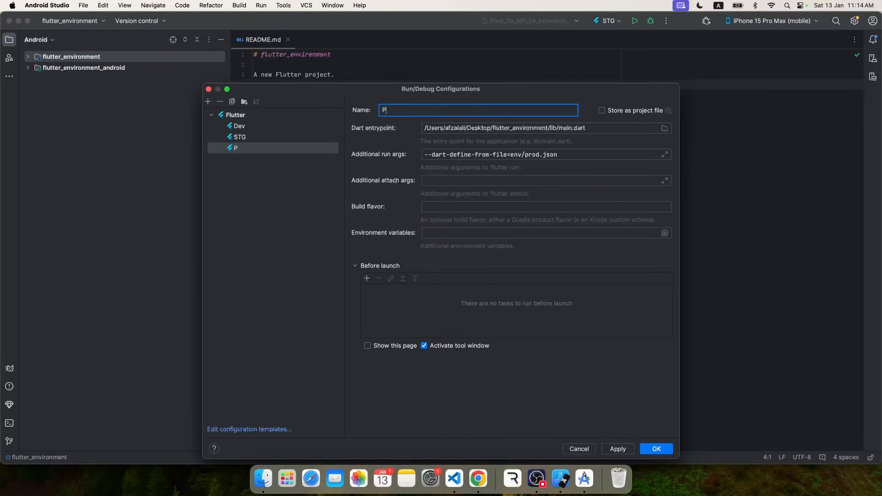
left_click(655, 449)
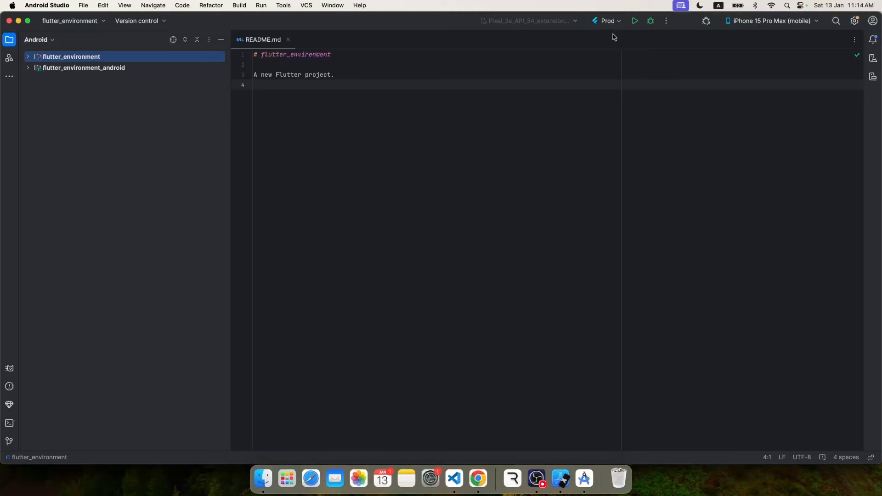
Run the Prod configuration and tap Test to log example.com/api/getInfo with some_key_for_PROD.
left_click(607, 21)
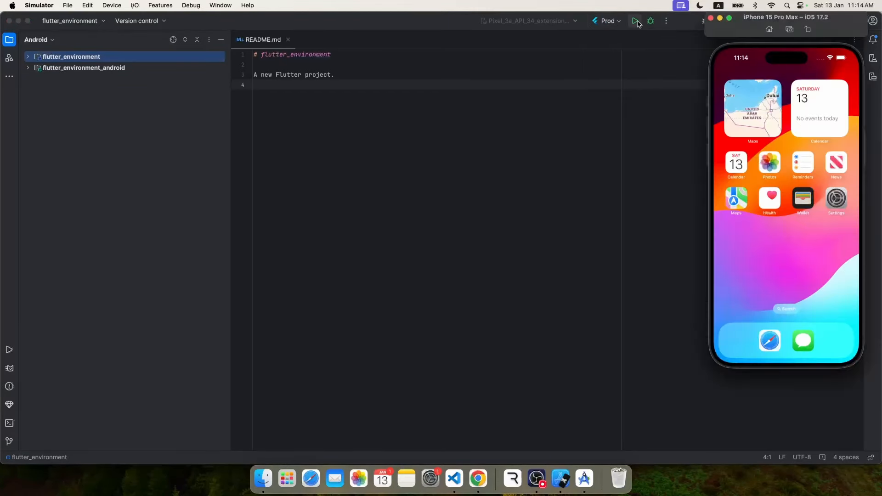
left_click(635, 21)
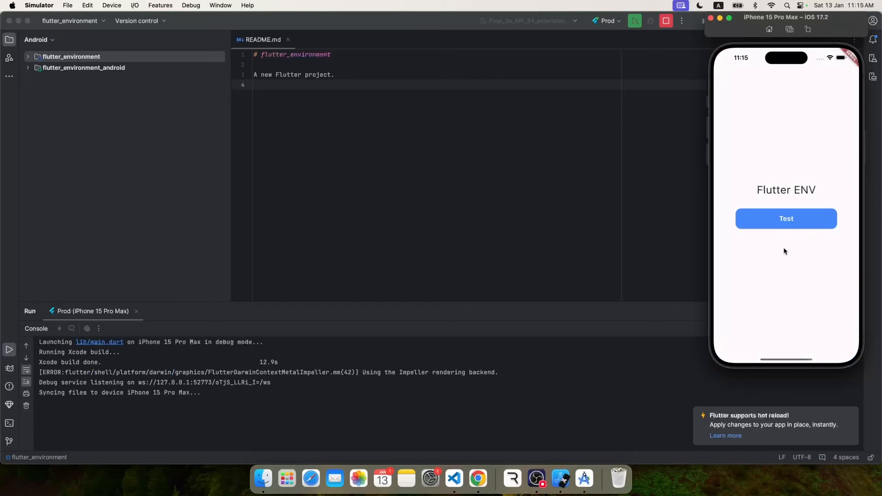
left_click(785, 218)
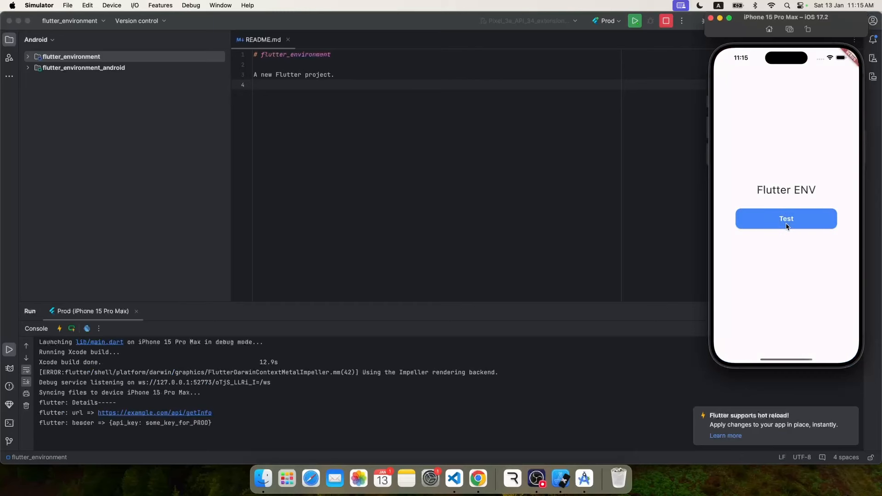
mouse_move(175, 433)
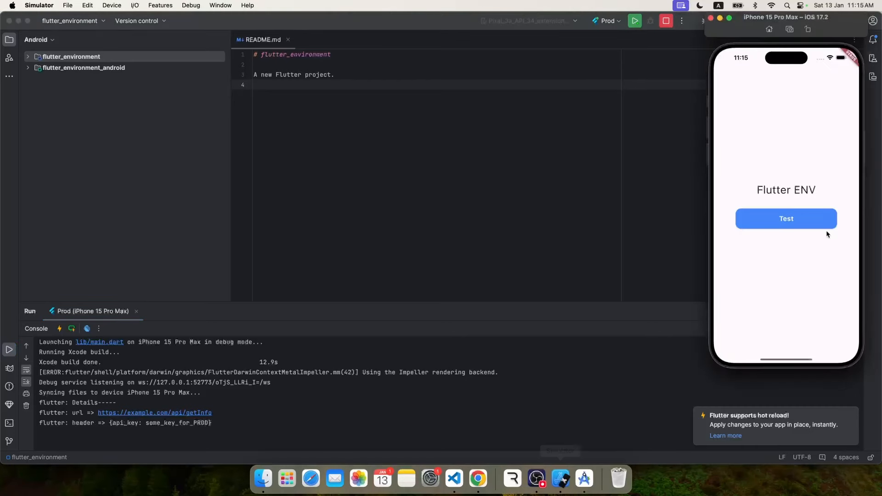
left_click(786, 218)
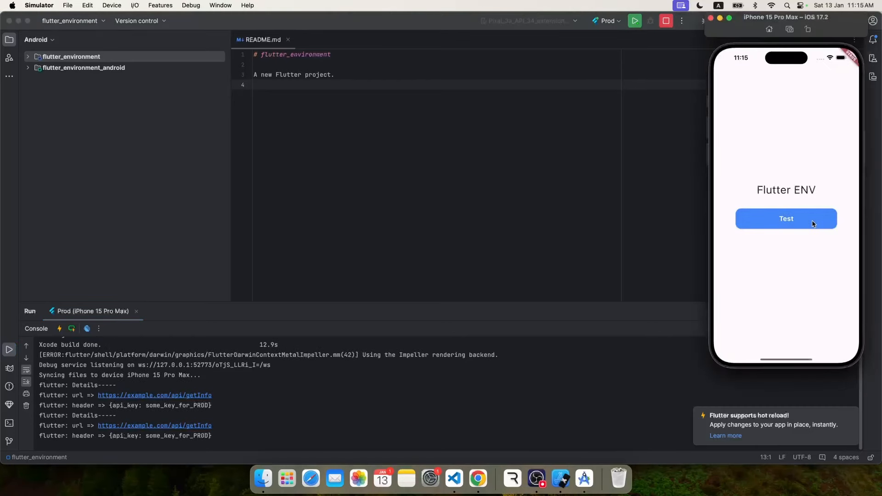
mouse_move(754, 210)
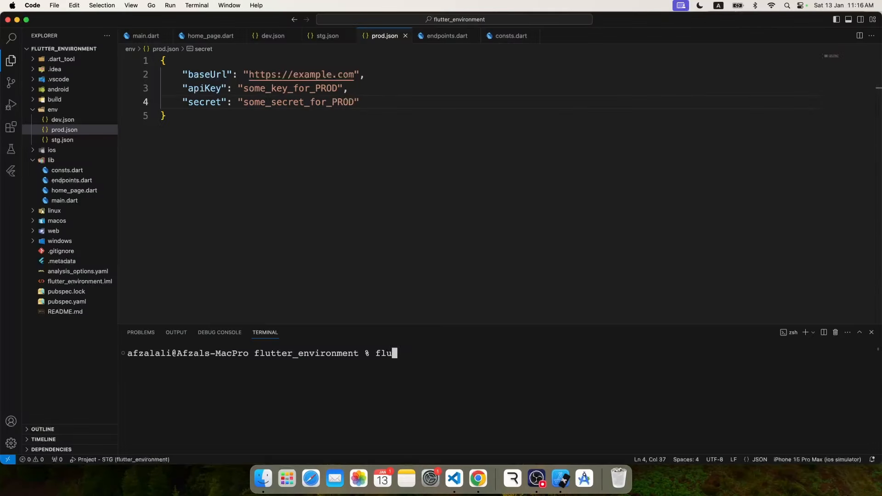
Type flutter build apk --dart-define-from-file=env/prod.json in the terminal, correcting the appbundle typo.
type("tter bui")
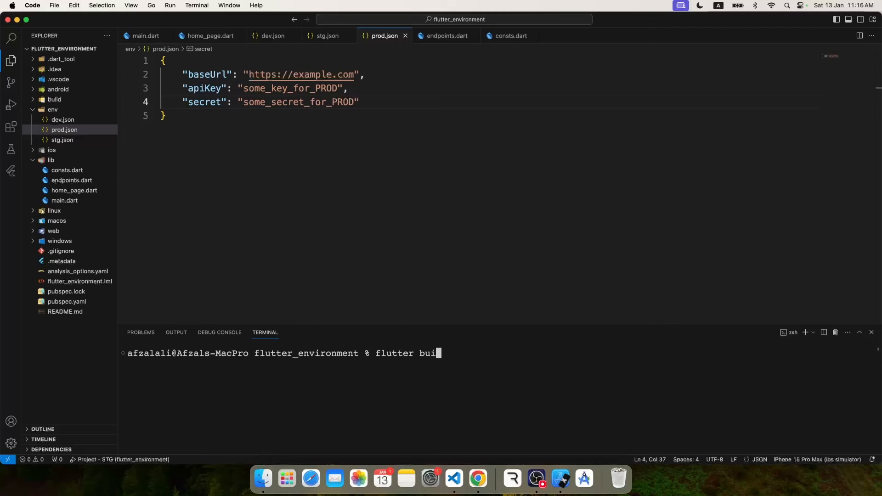
type("ld")
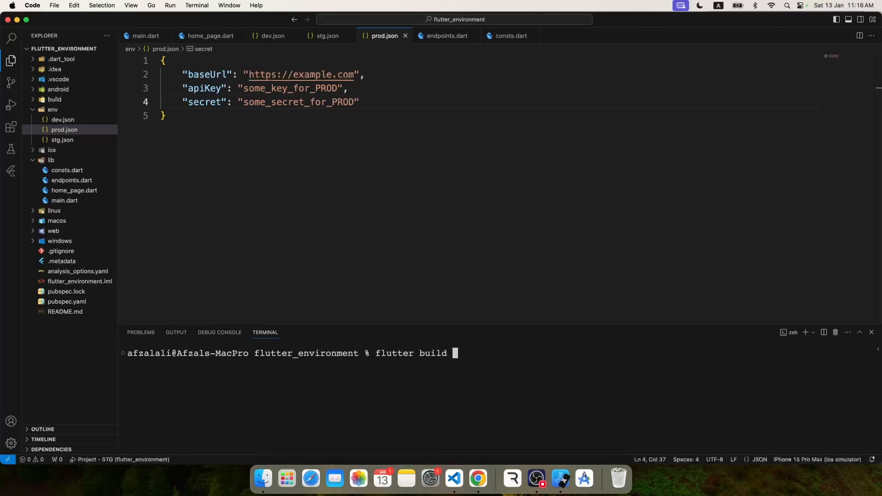
type("appbundl")
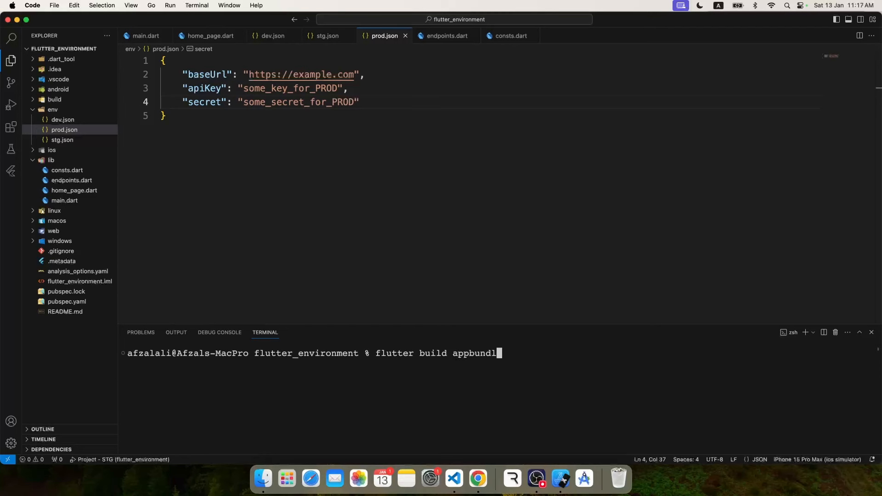
key("backspace")
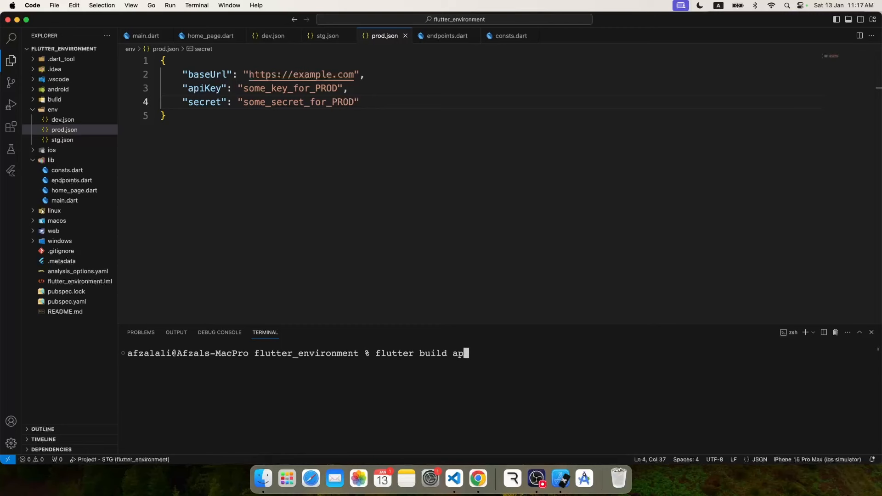
type("k --dart")
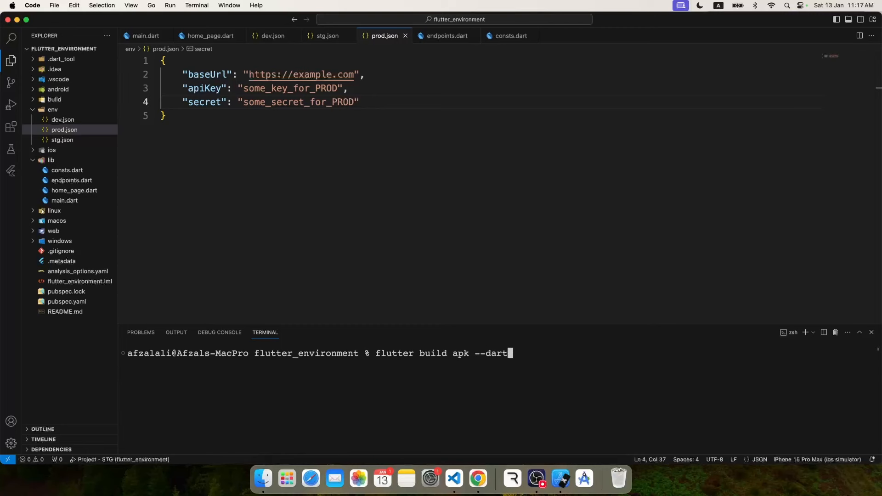
type("-define")
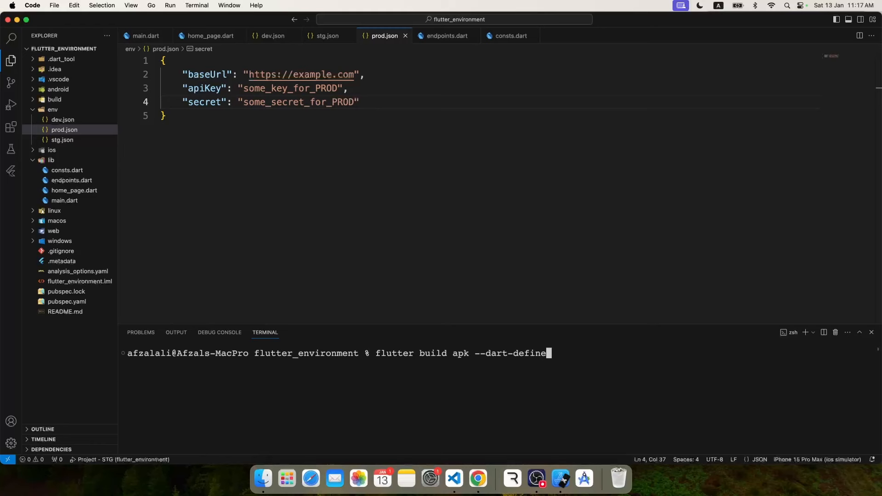
type("-from-file")
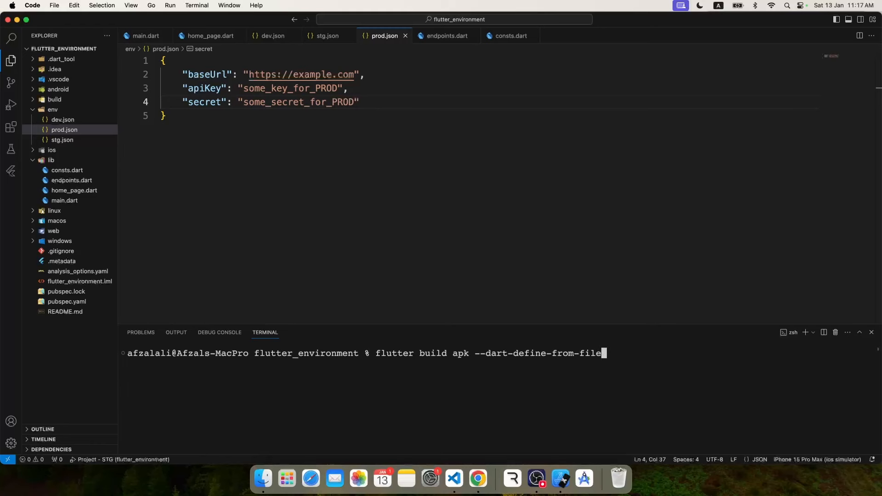
type("=env/pro")
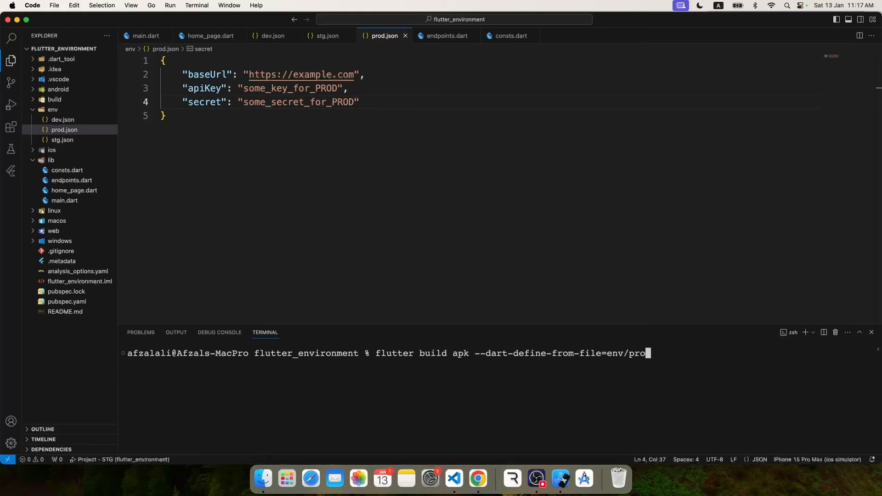
type("d.json")
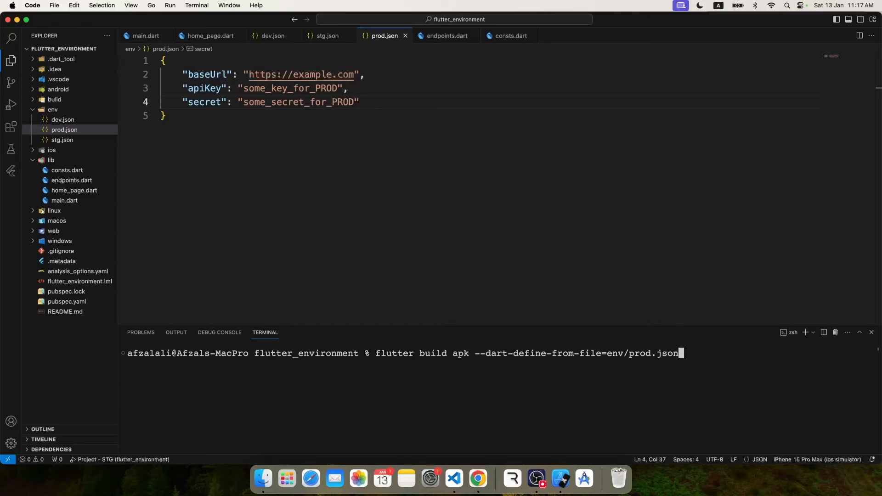